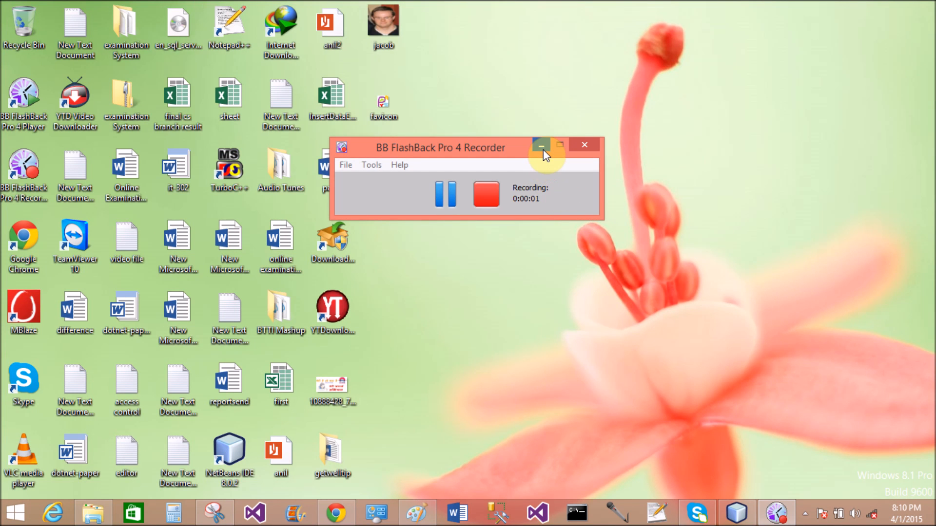
- Minimize the BB FlashBack recorder window so recording continues out of view
left_click(540, 146)
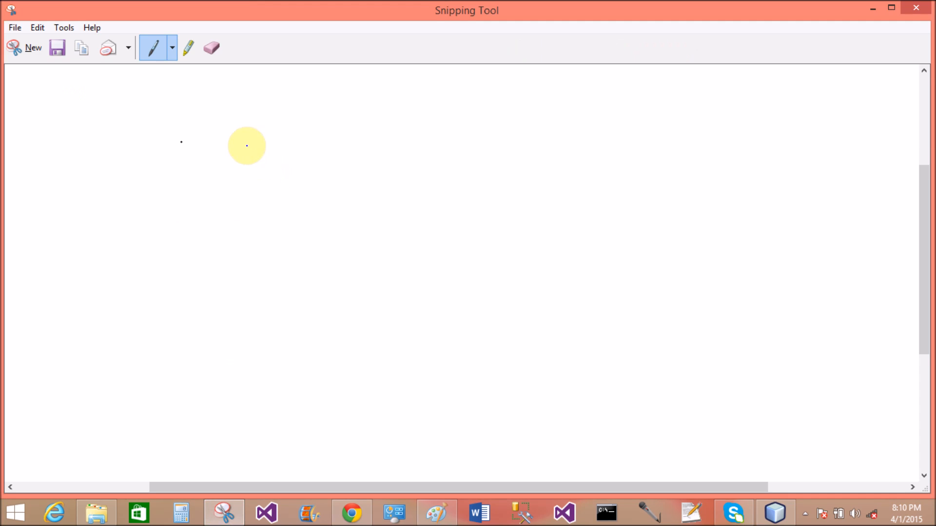
mouse_move(213, 167)
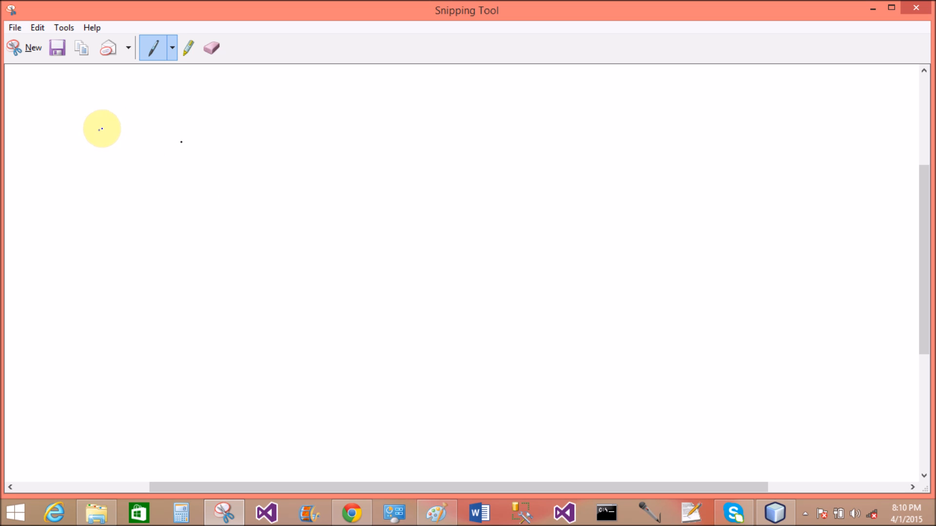
- Handwrite the heading 'Static Keyword part' in blue ink and underline it
left_click_drag(93, 132, 126, 133)
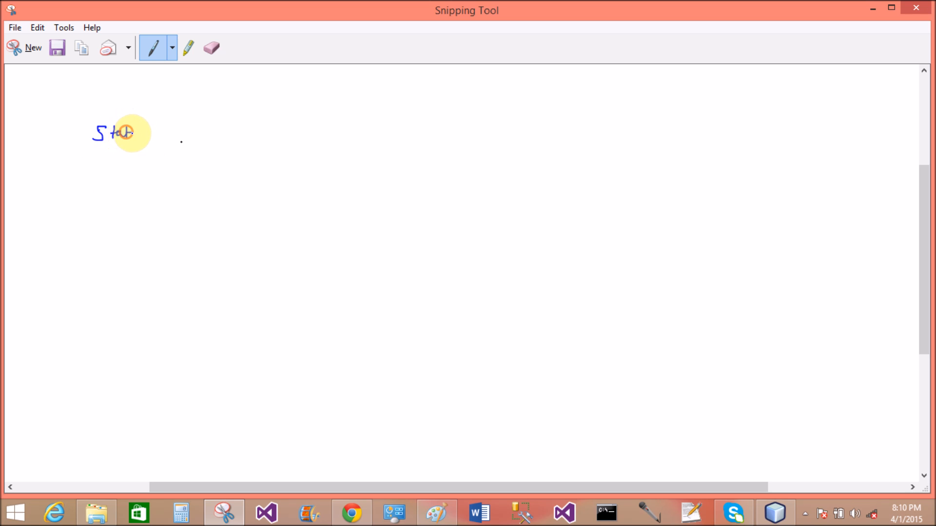
left_click_drag(123, 133, 166, 129)
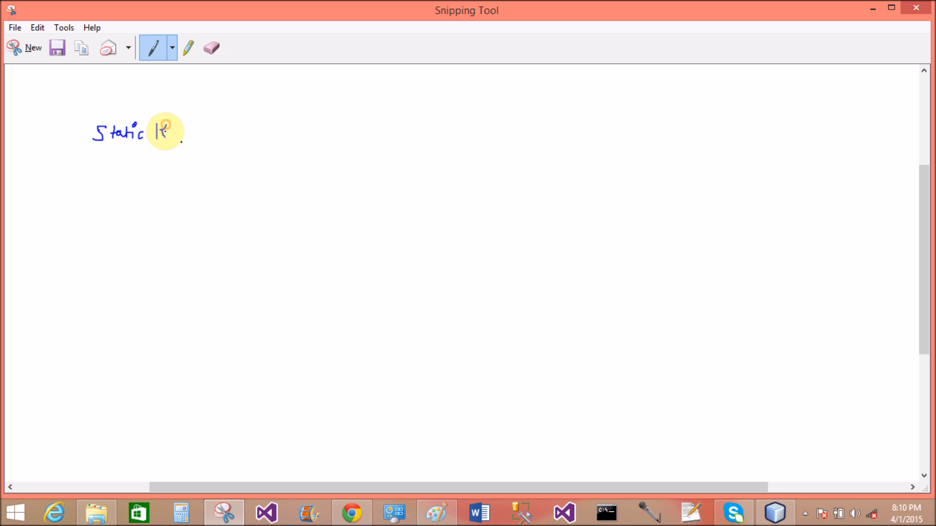
left_click_drag(156, 129, 203, 131)
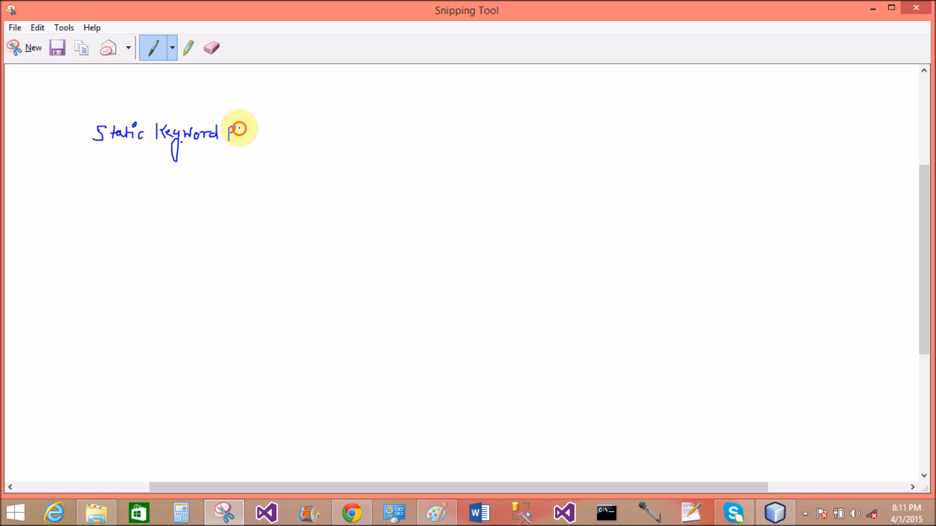
left_click_drag(228, 131, 278, 131)
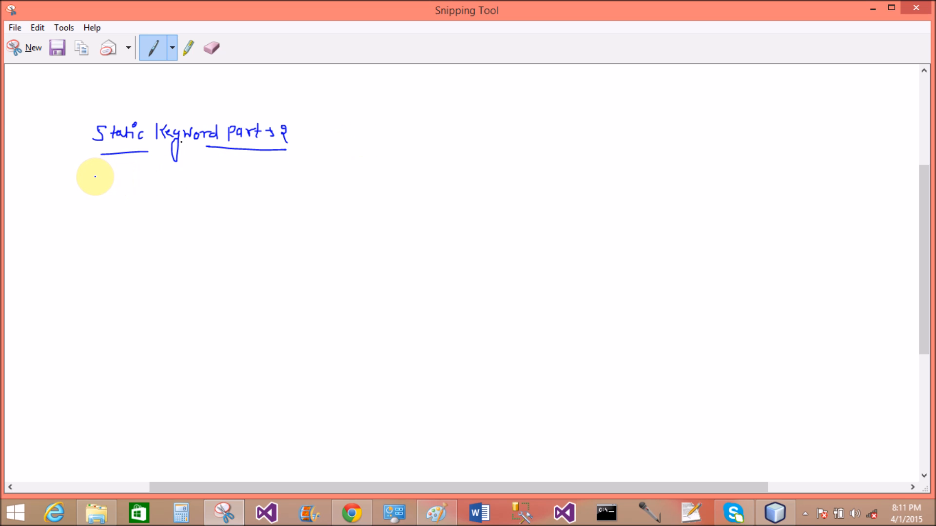
mouse_move(86, 175)
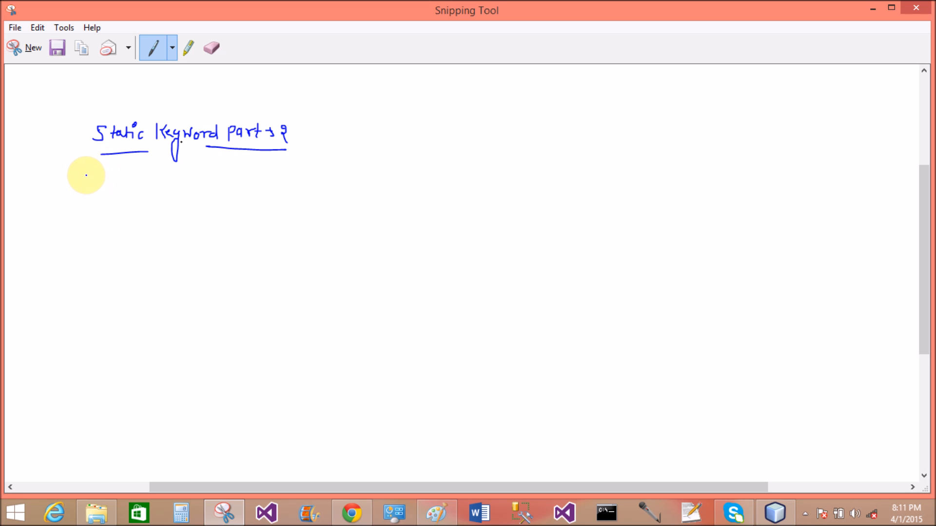
- Handwrite 'Part-1: Static Variable' below the heading and begin a new line
left_click_drag(86, 177, 119, 177)
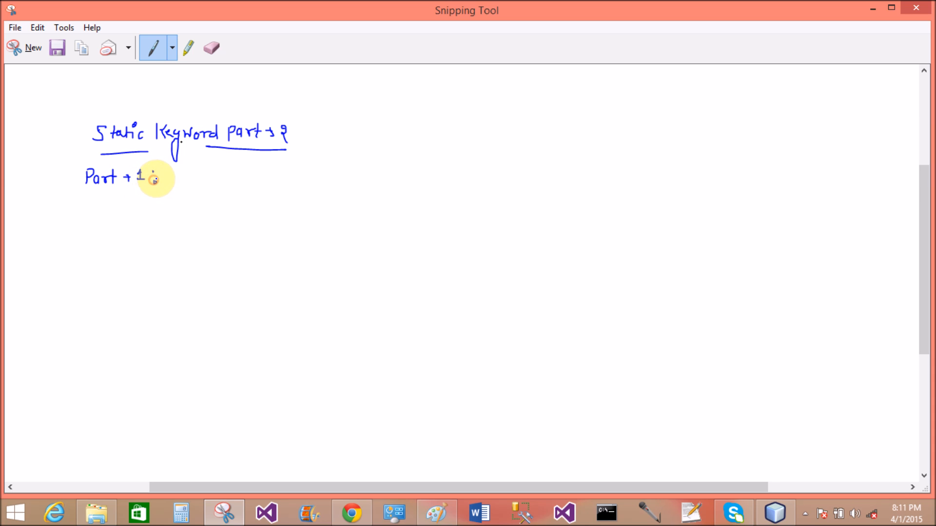
left_click_drag(161, 174, 194, 174)
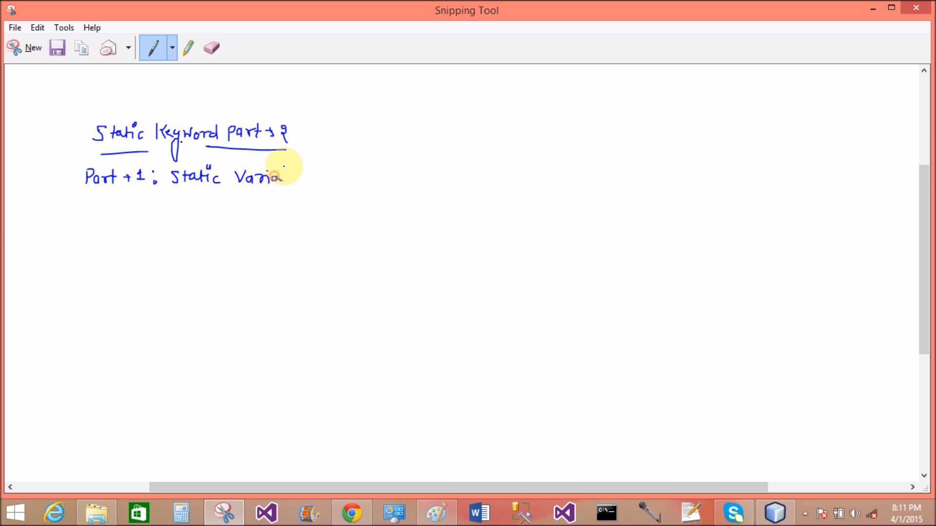
left_click_drag(281, 176, 62, 206)
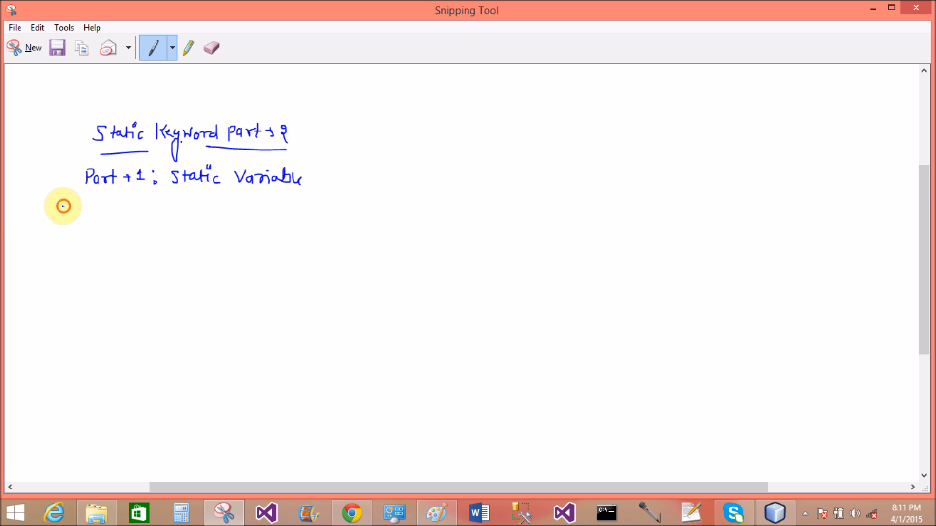
left_click_drag(62, 205, 101, 214)
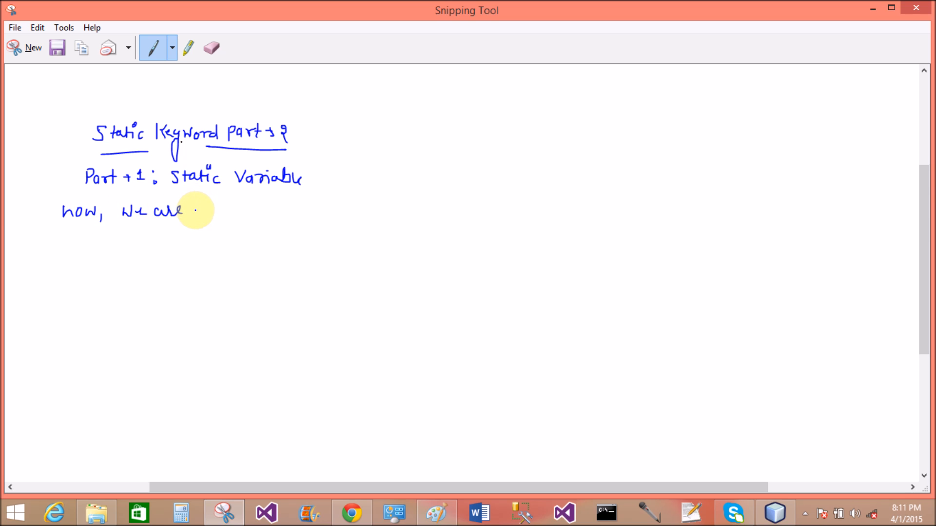
- Handwrite 'now, we are talking about Static method()' and underline Static method()
left_click_drag(191, 212, 236, 209)
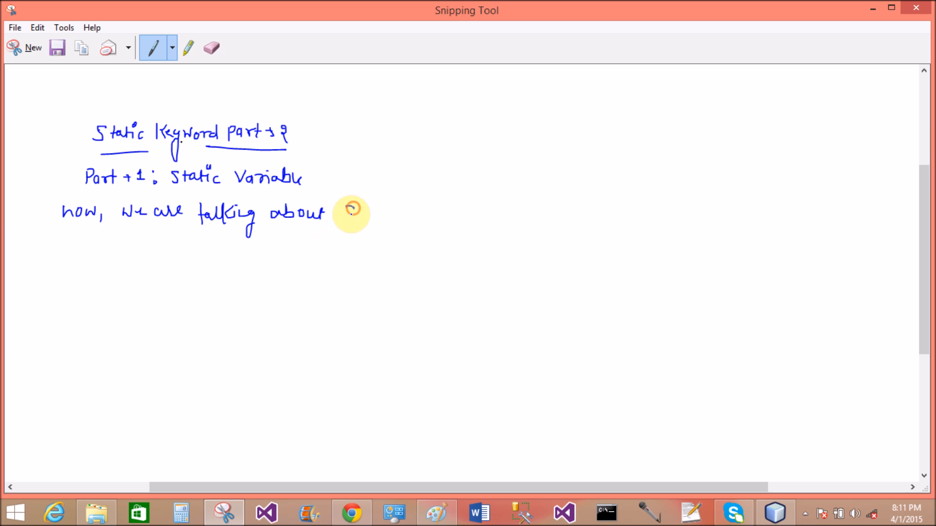
left_click_drag(343, 211, 390, 212)
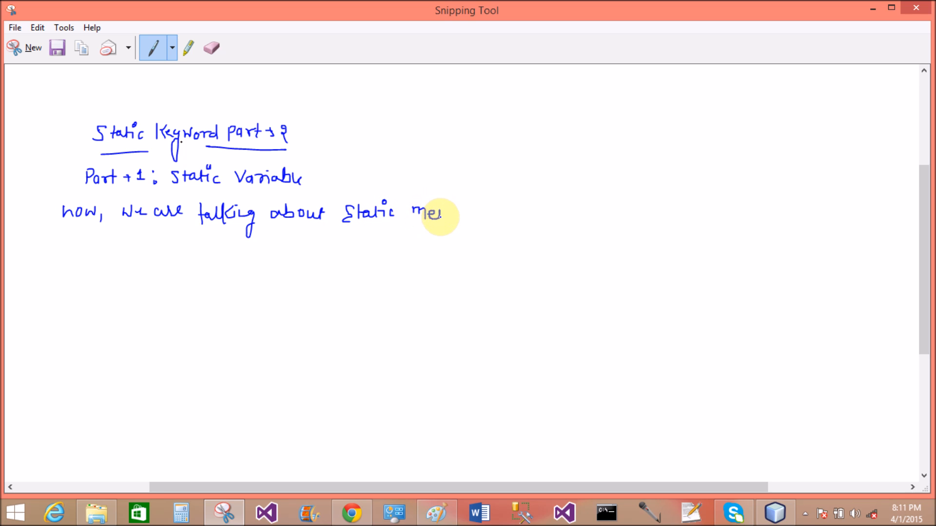
left_click_drag(436, 214, 452, 216)
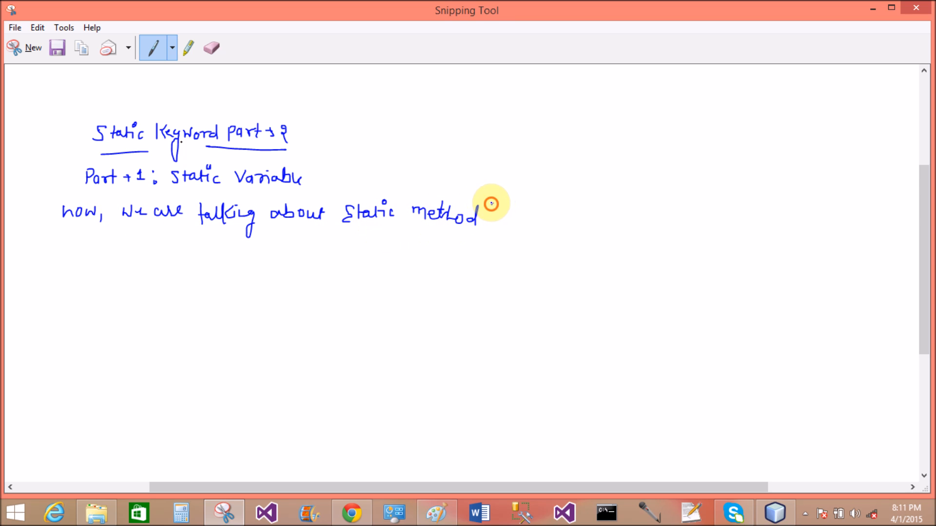
left_click_drag(361, 233, 445, 235)
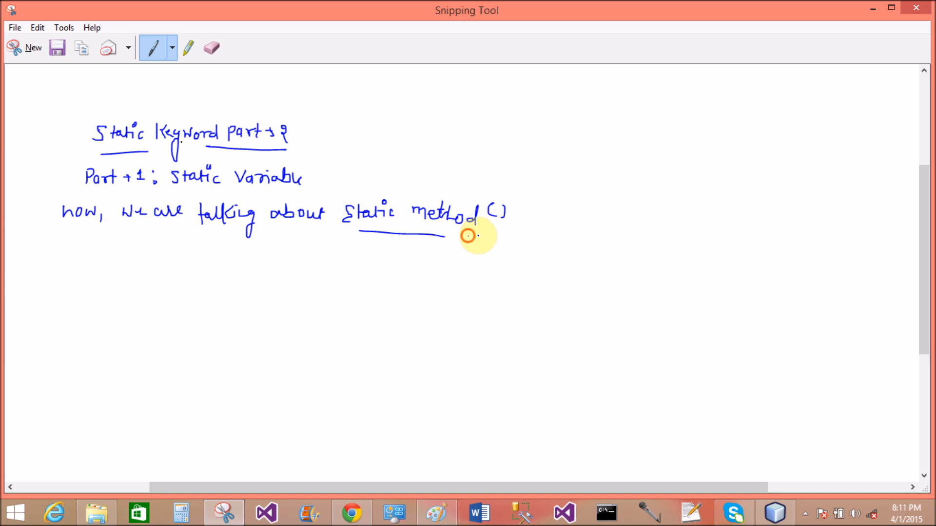
left_click_drag(469, 235, 512, 235)
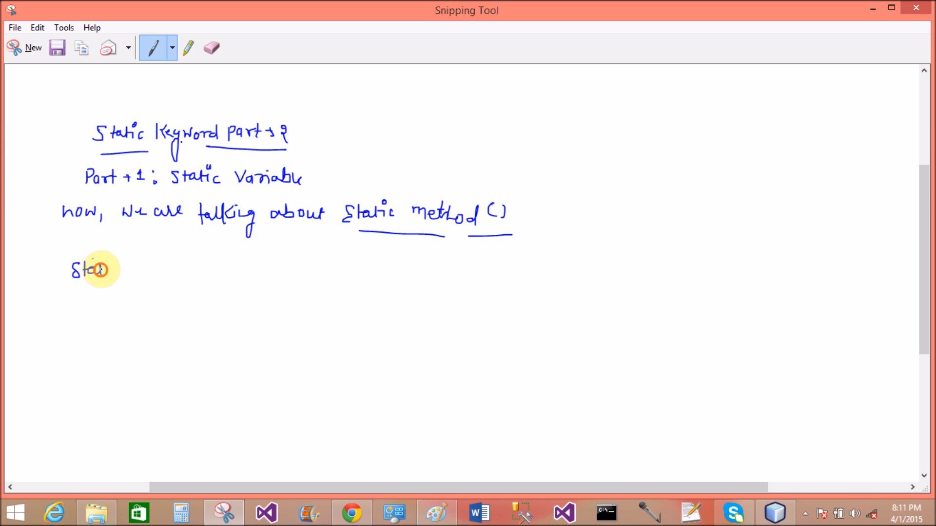
- Handwrite the label 'Static method:' and underline it
left_click_drag(92, 269, 146, 272)
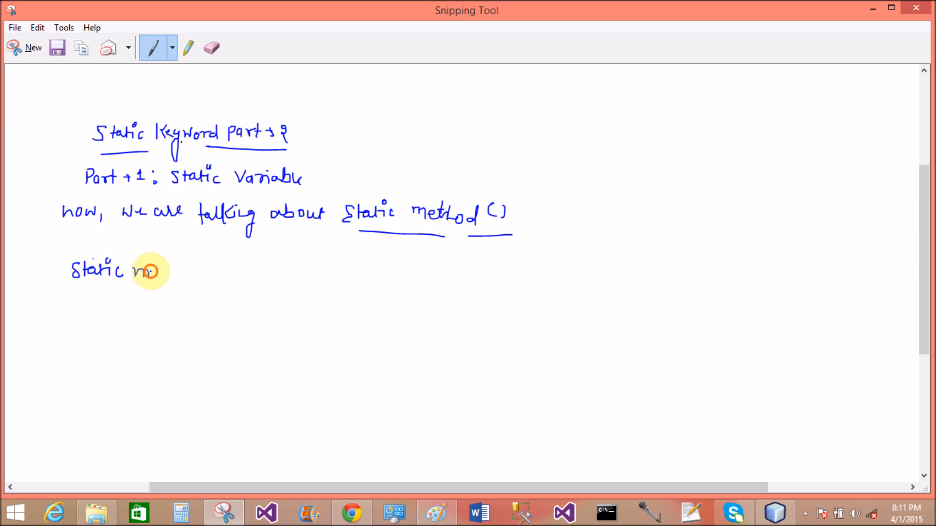
left_click_drag(137, 270, 200, 270)
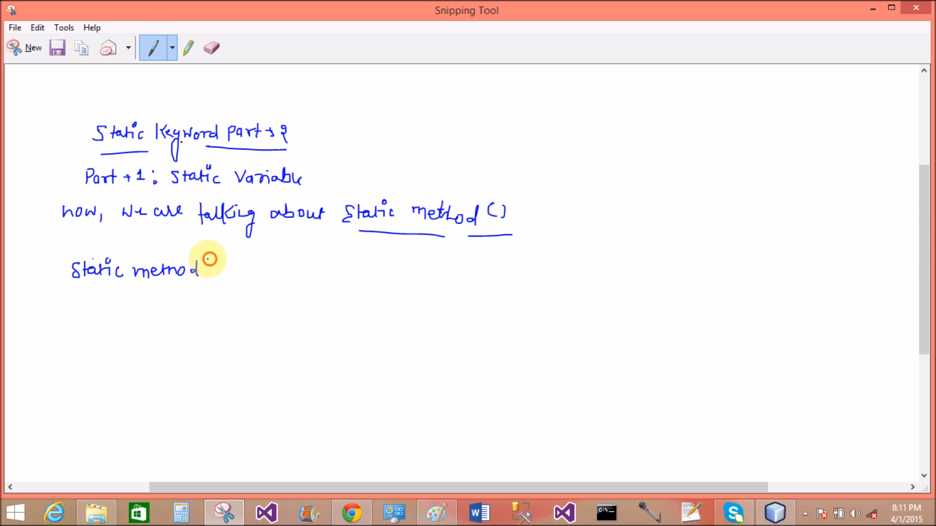
left_click_drag(209, 258, 123, 286)
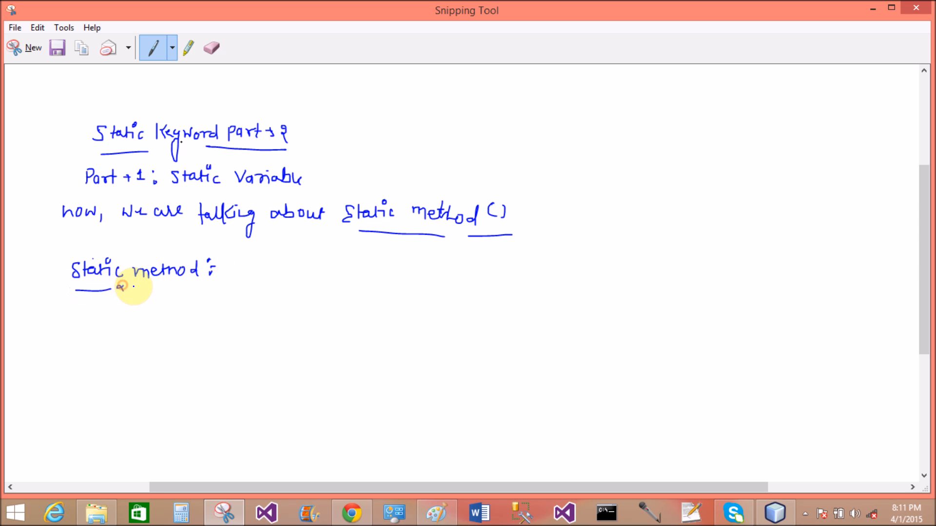
left_click_drag(118, 289, 203, 290)
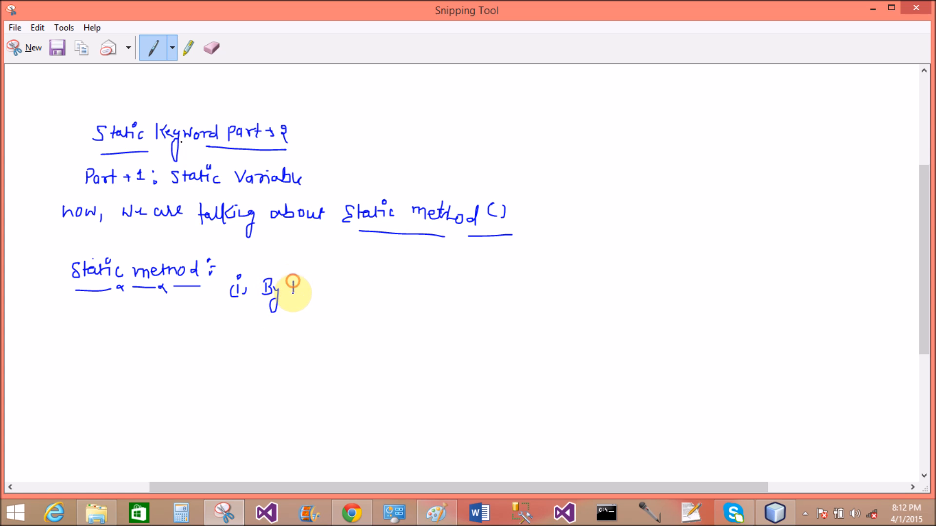
- Write point (i): By the static method we can change the value of static variable; begin point 2
left_click_drag(292, 290, 341, 290)
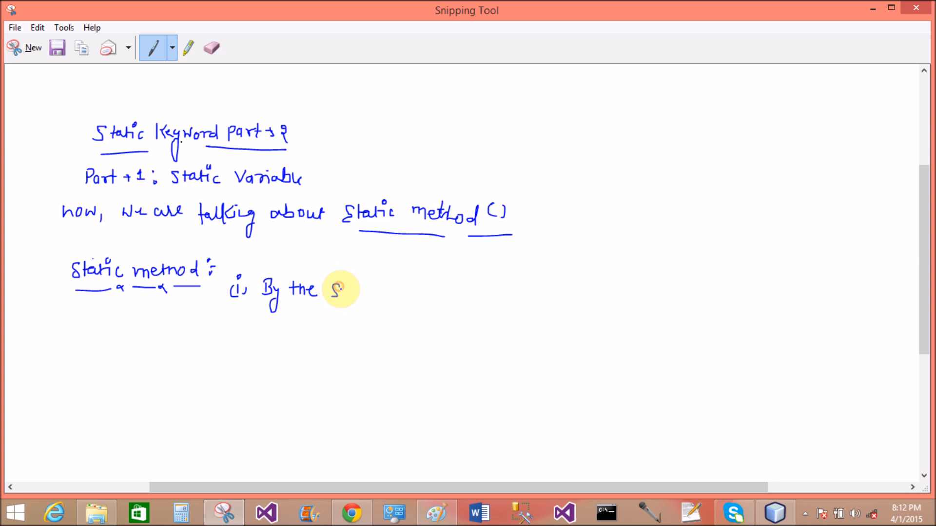
left_click_drag(334, 290, 382, 289)
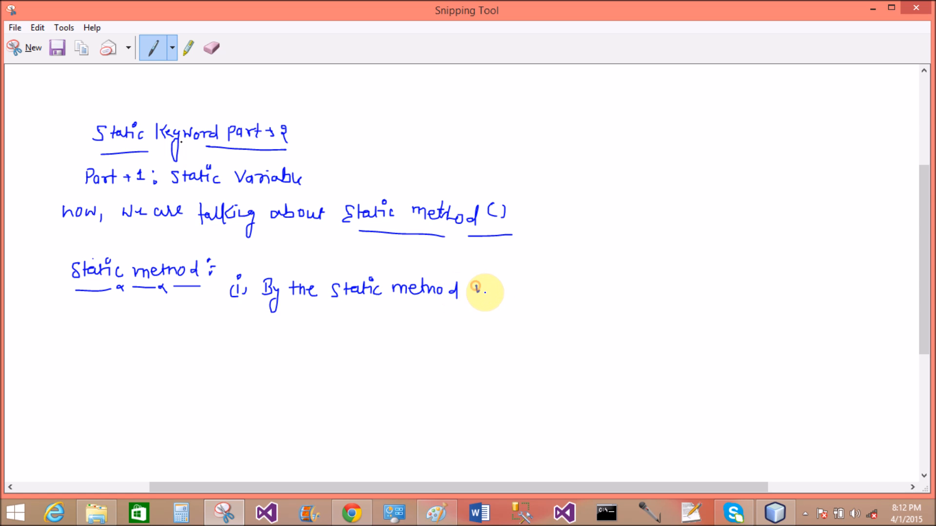
left_click_drag(473, 289, 543, 289)
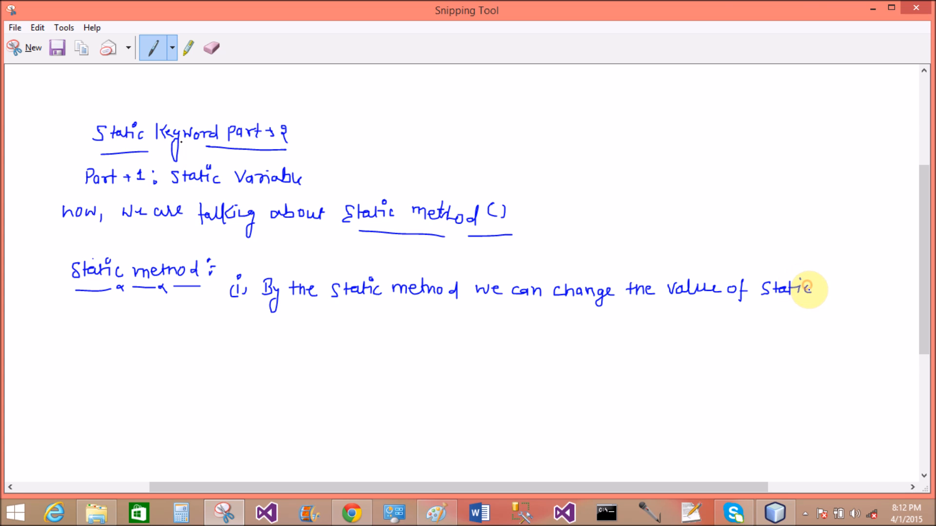
left_click_drag(812, 289, 832, 286)
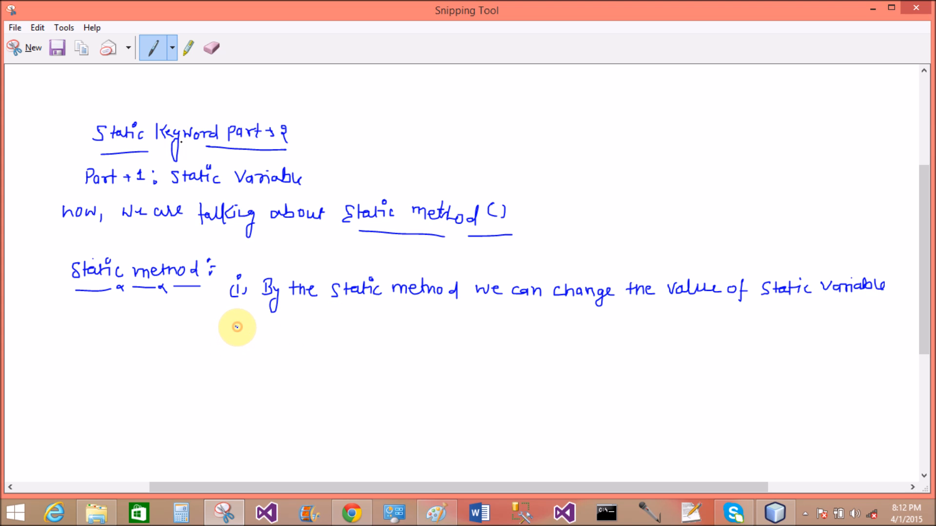
left_click_drag(230, 326, 245, 340)
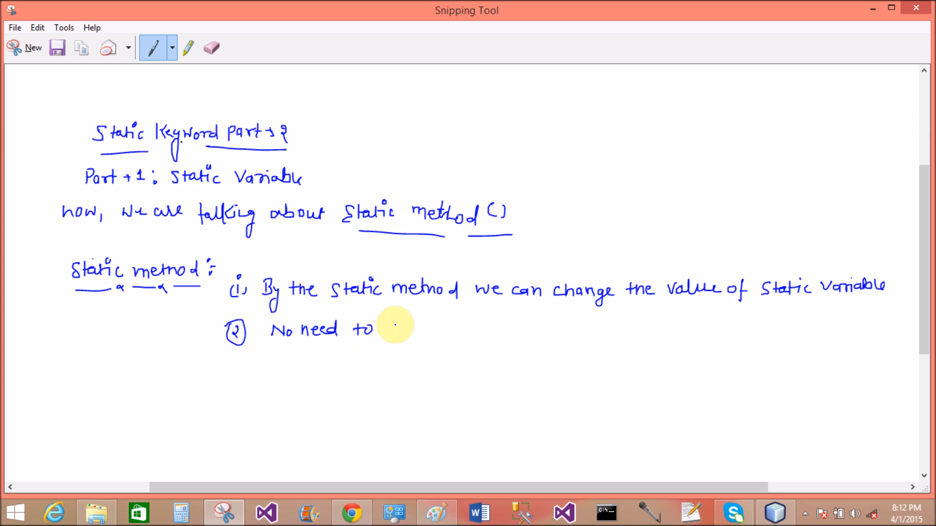
- Write point 2: no object needed to call a static method, call directly from class.name; number point 3
left_click_drag(382, 328, 435, 331)
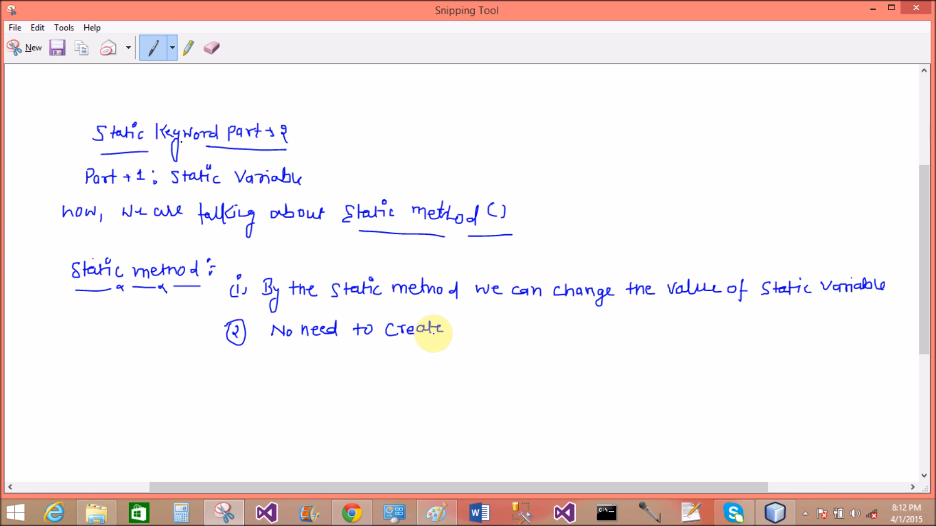
mouse_move(469, 332)
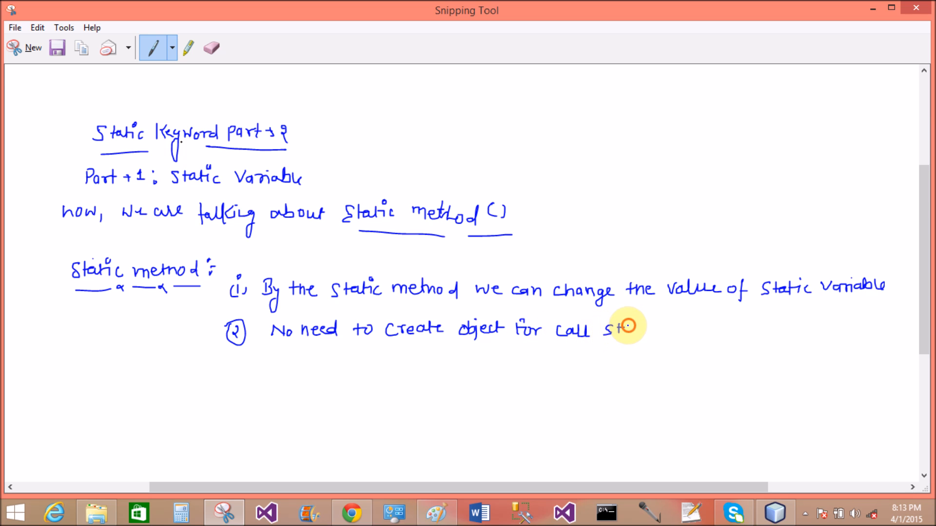
left_click_drag(615, 328, 656, 332)
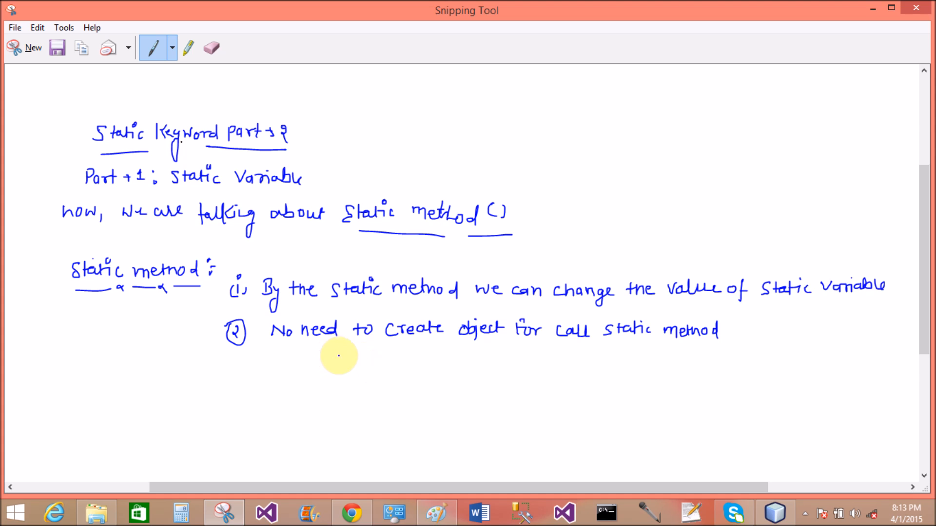
left_click_drag(304, 355, 332, 357)
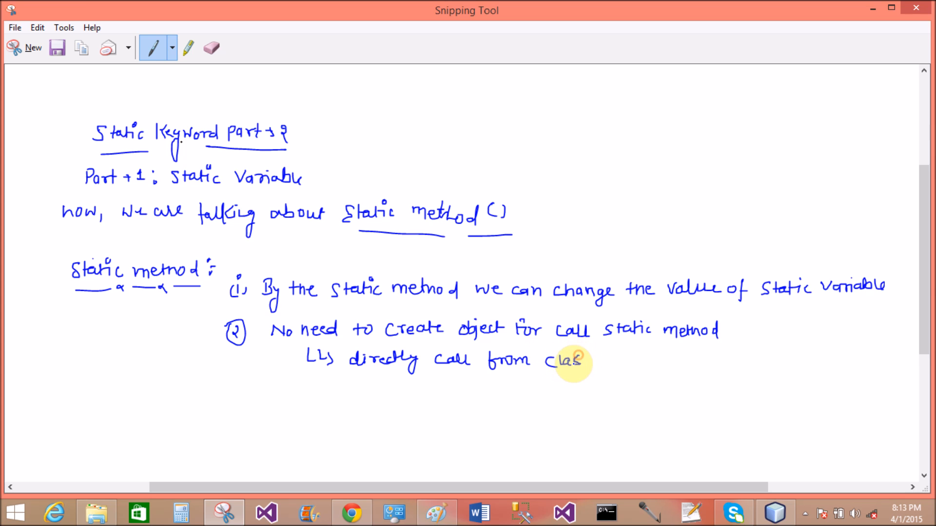
left_click_drag(587, 360, 621, 361)
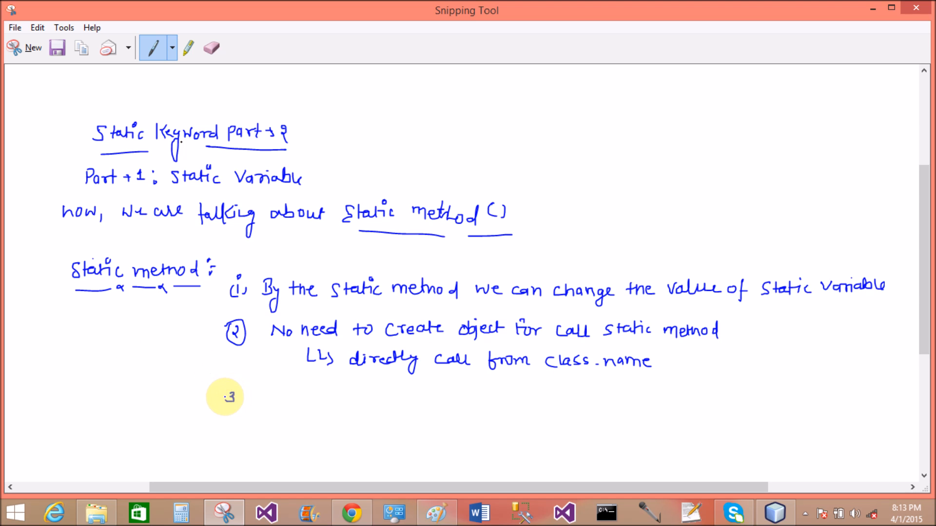
left_click_drag(230, 382, 230, 411)
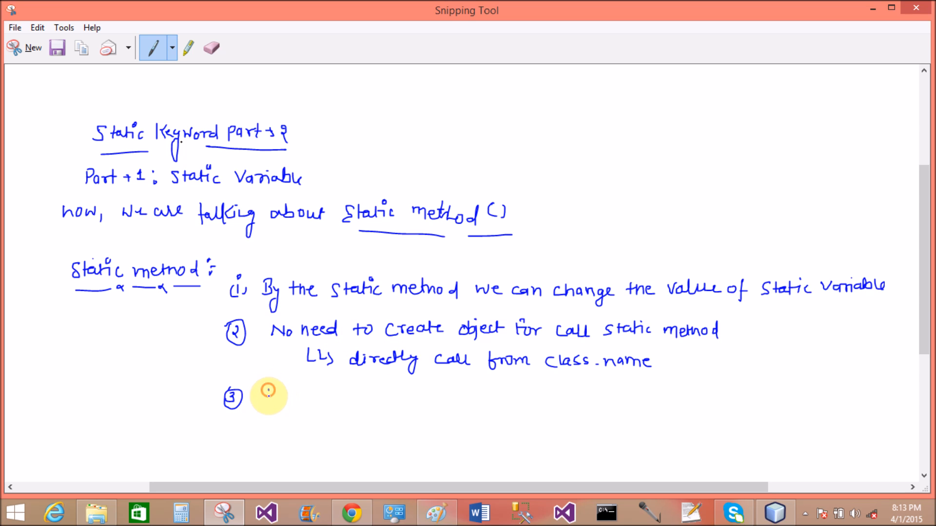
- Circle 3, write 'this and super Keyword not allowed', then 'Lets take an Example' below
left_click_drag(265, 399, 301, 398)
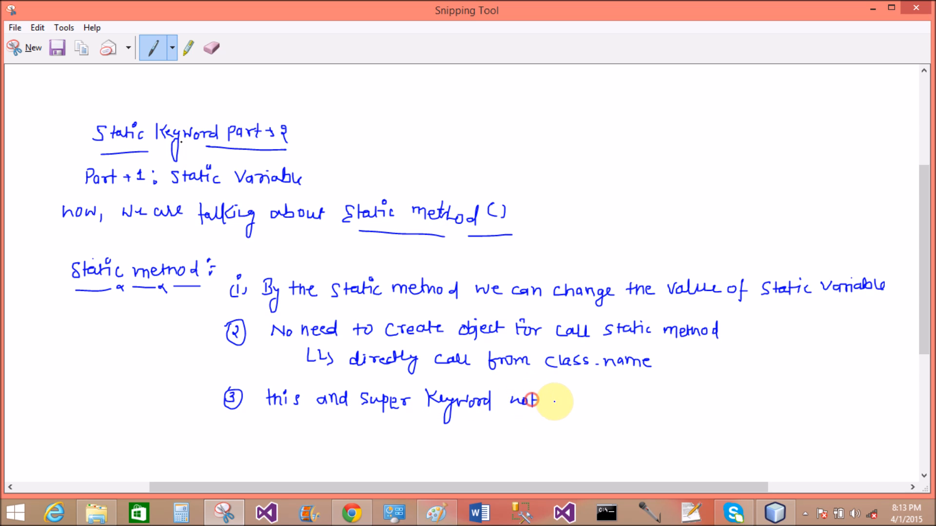
left_click_drag(548, 400, 600, 400)
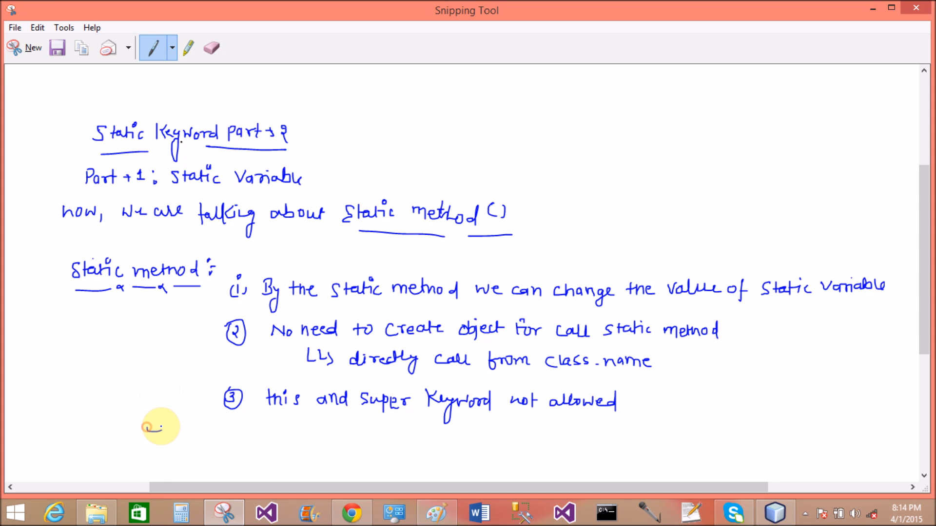
left_click_drag(149, 430, 197, 453)
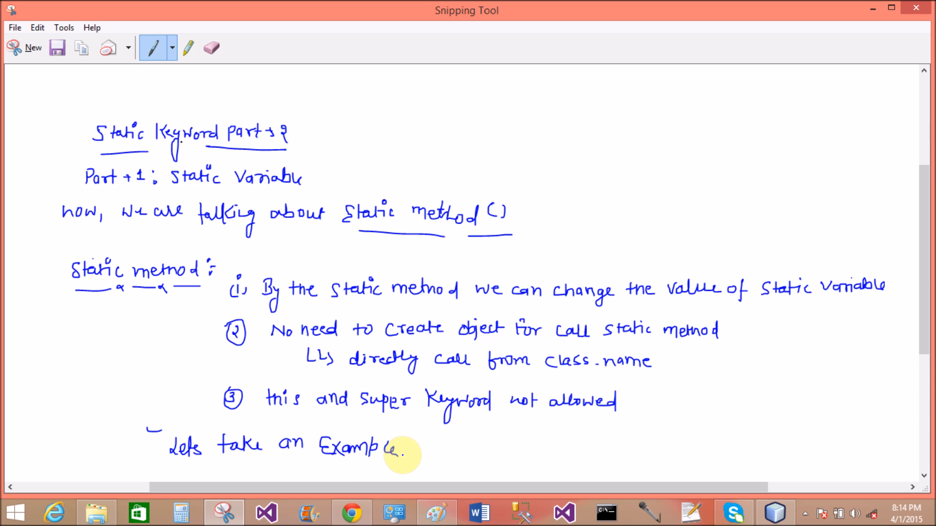
- Close the notes snip, discard it without saving, and reopen Snipping Tool
left_click(33, 48)
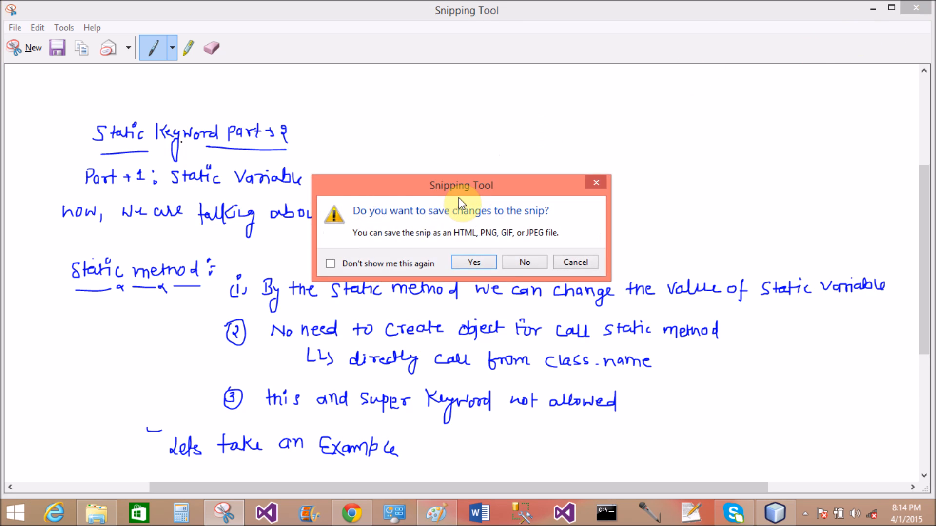
left_click(524, 262)
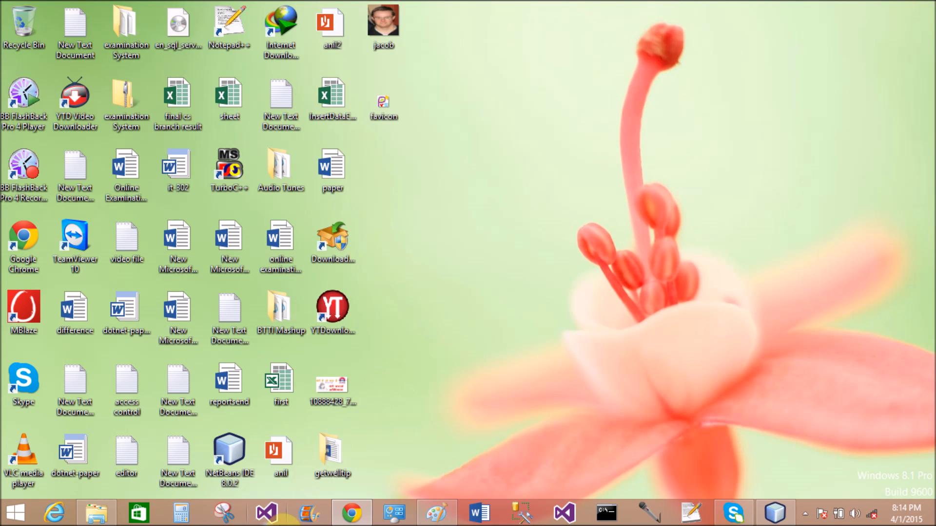
left_click(224, 512)
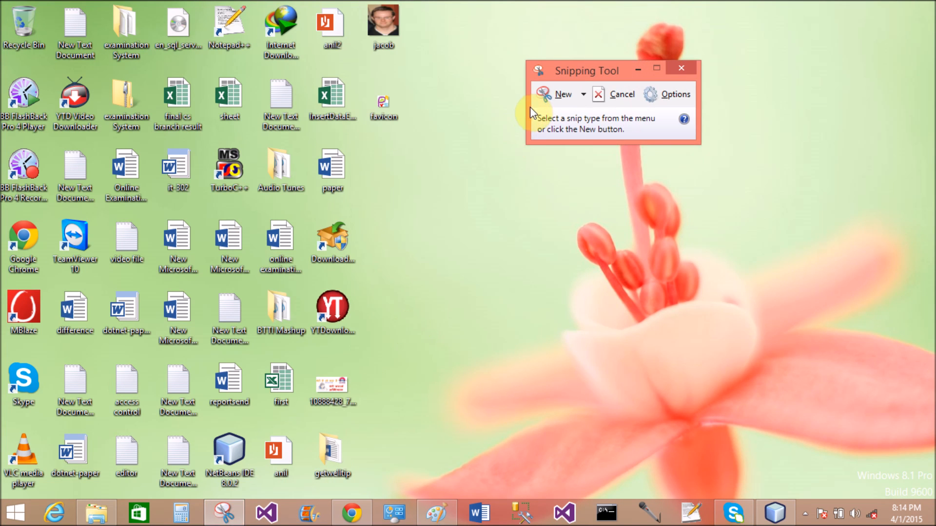
mouse_move(560, 95)
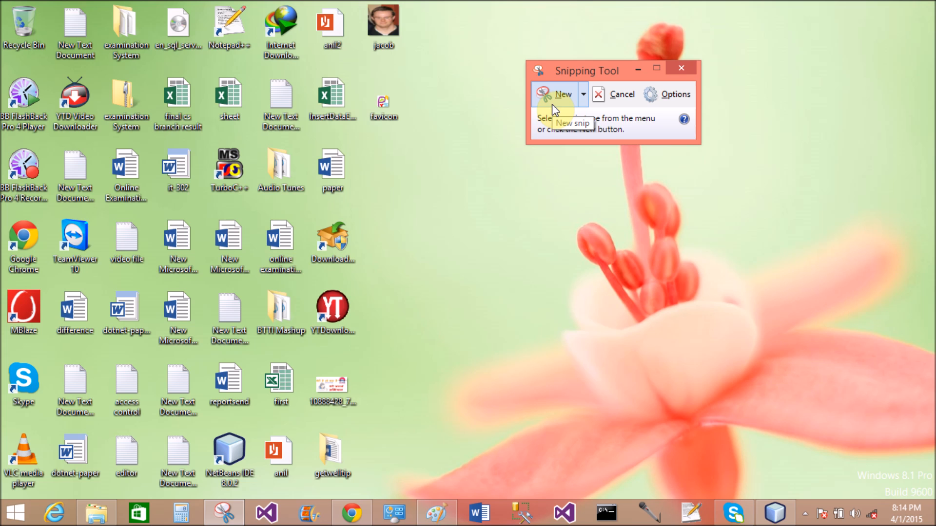
- Start a new snip and capture a blank screen area to write on
left_click(557, 94)
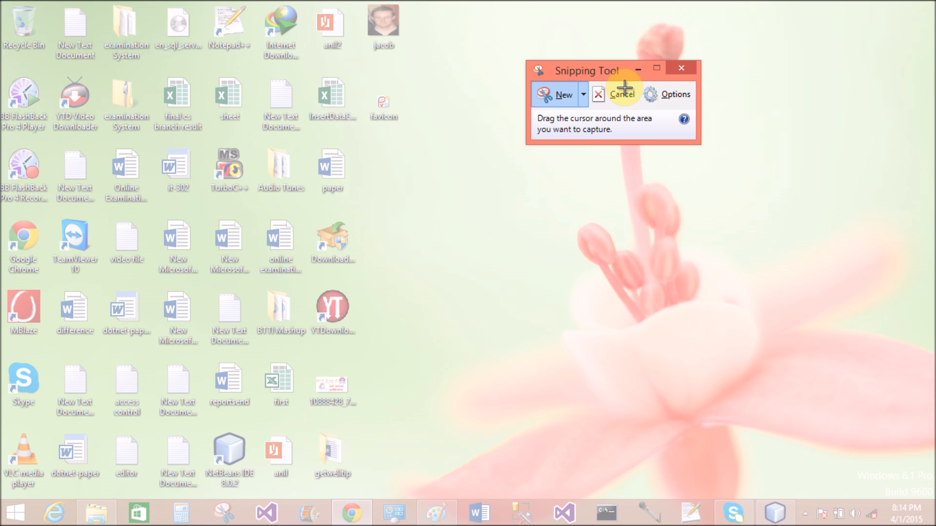
left_click(623, 95)
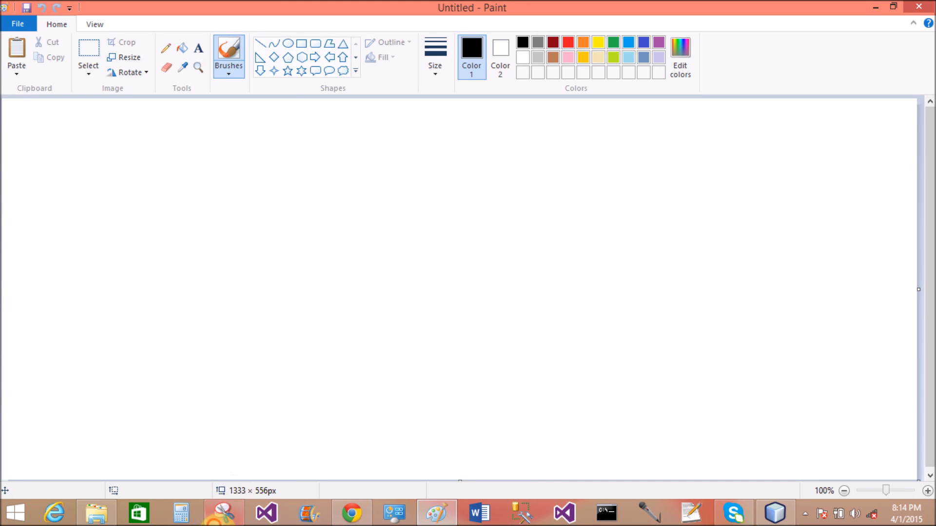
left_click(225, 512)
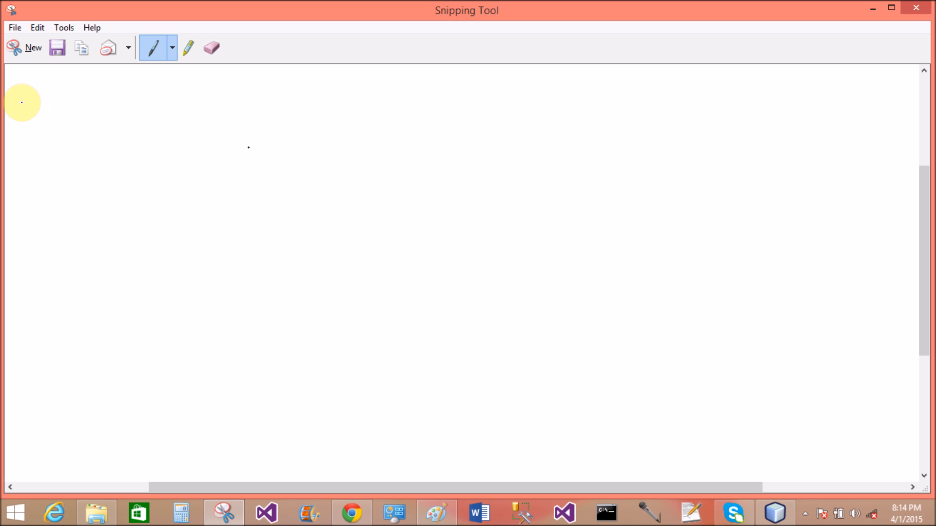
- Handwrite 'class Student {', 'int roll_no;' and 'static String college_name = "BITS";'
left_click_drag(34, 107, 60, 101)
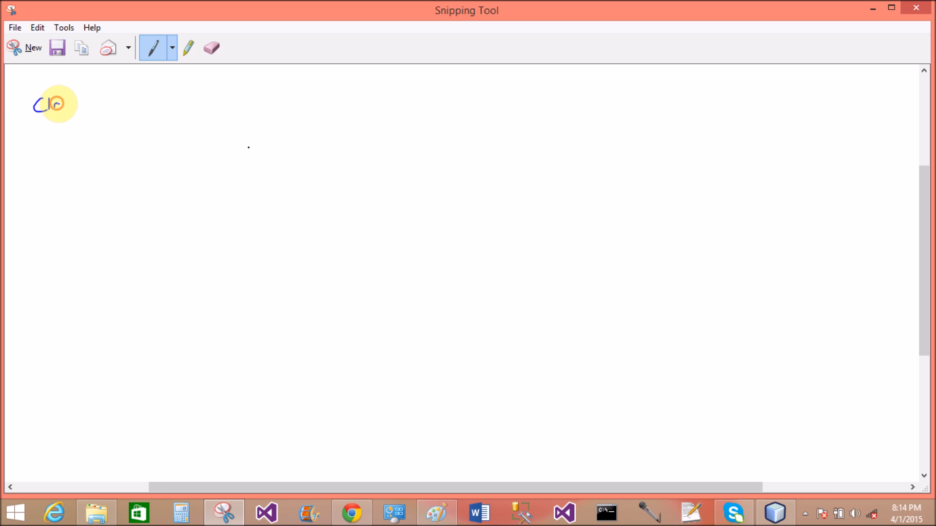
left_click_drag(54, 104, 104, 105)
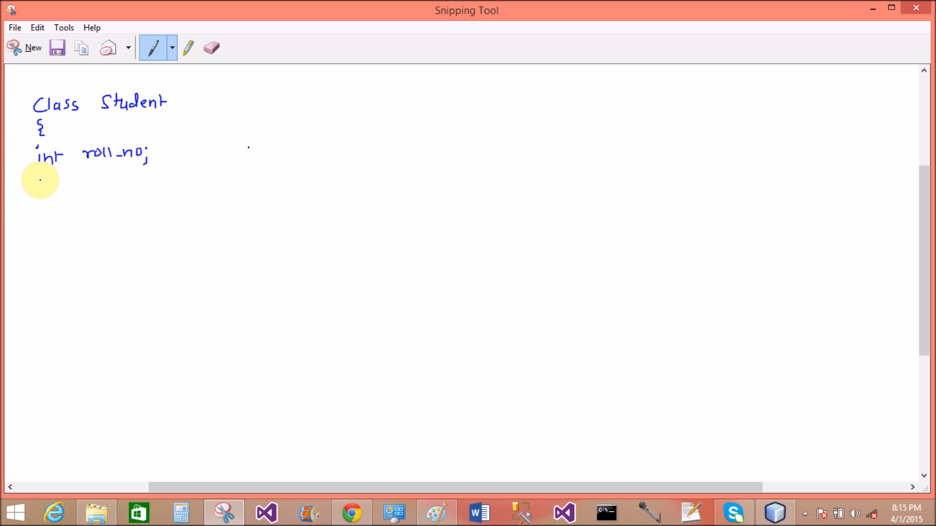
left_click_drag(28, 185, 60, 185)
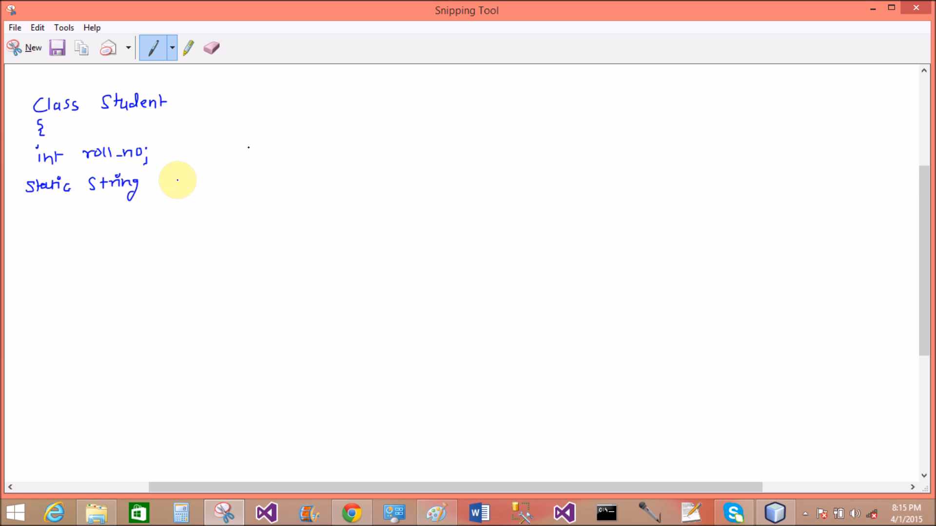
left_click_drag(161, 179, 208, 183)
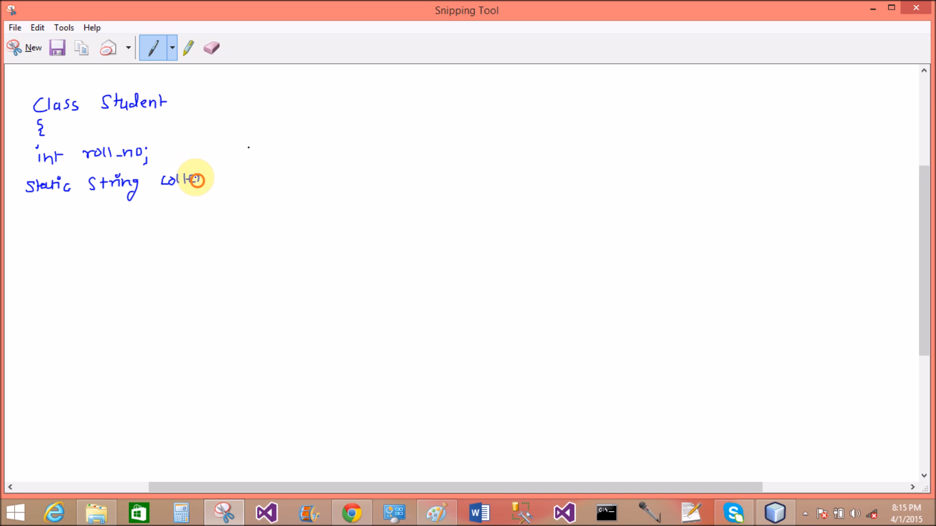
left_click_drag(197, 179, 238, 178)
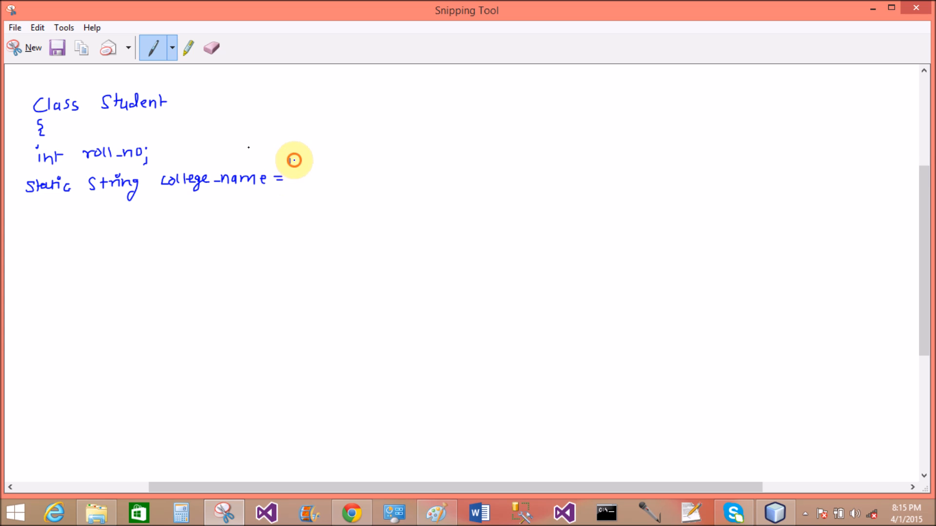
left_click_drag(292, 169, 334, 174)
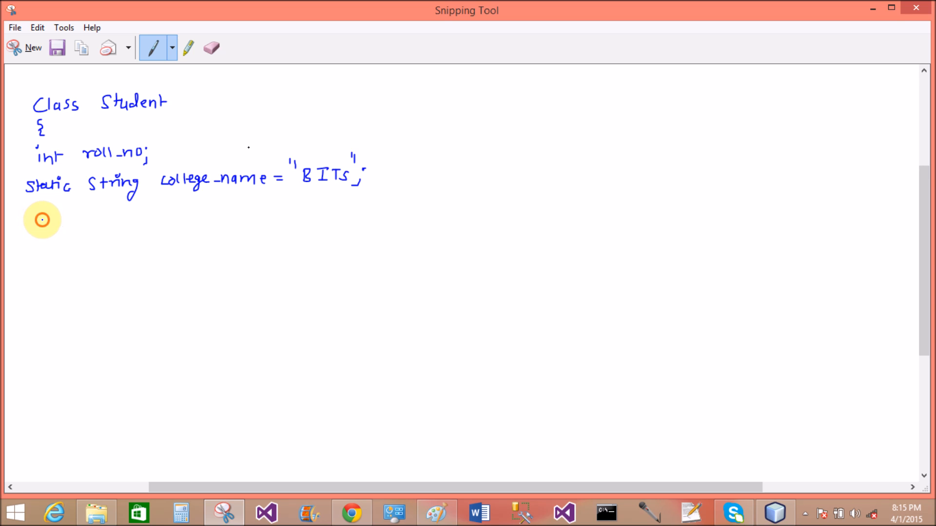
- Handwrite 'static void change ( )' and begin its method body
left_click_drag(33, 225, 65, 224)
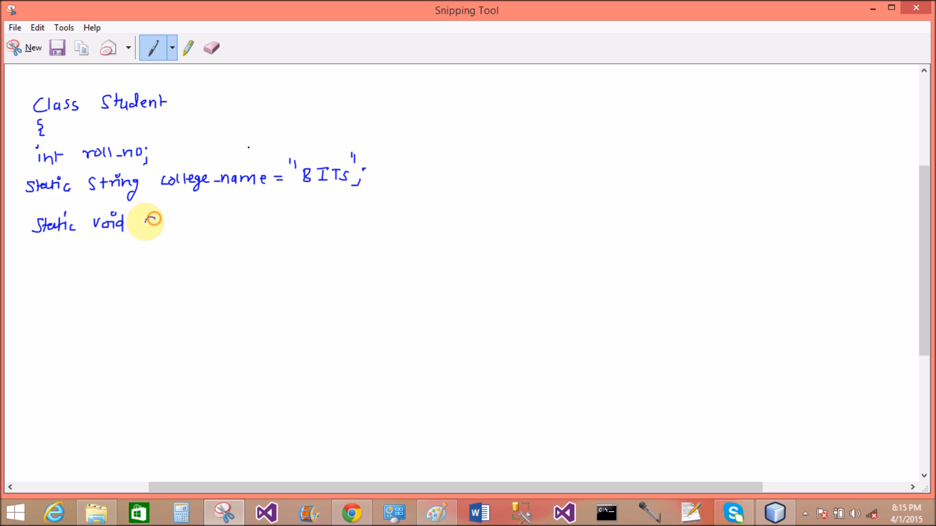
left_click_drag(129, 224, 205, 225)
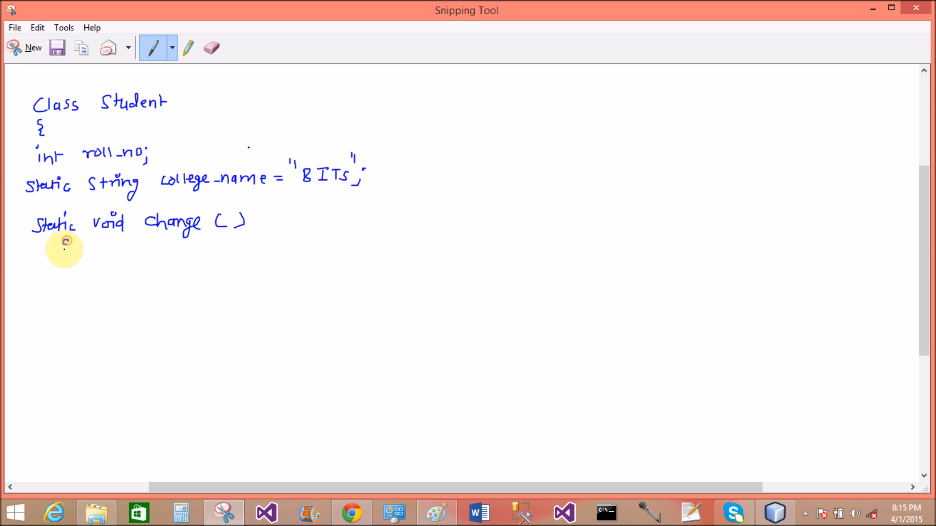
left_click_drag(66, 241, 65, 256)
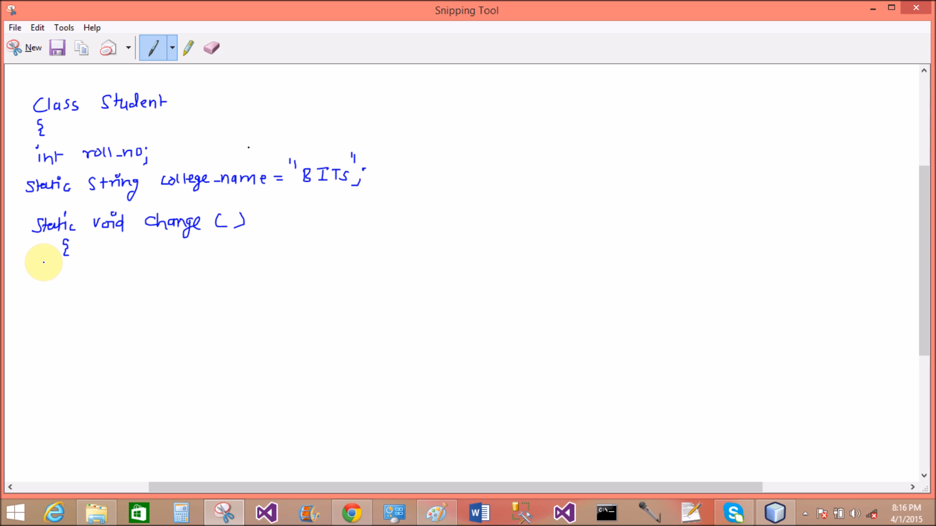
mouse_move(99, 289)
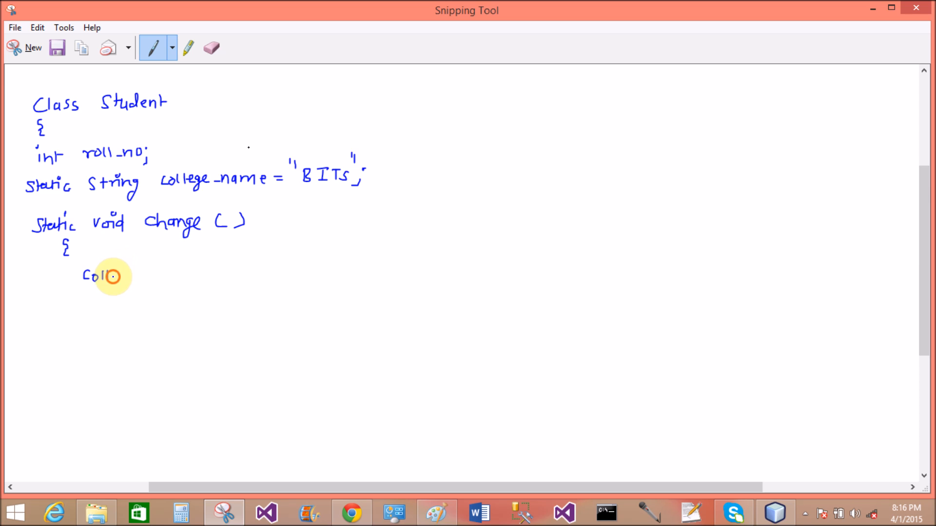
- Write 'college_name = "san-fort";' inside change() and bracket the method
left_click_drag(105, 276, 135, 281)
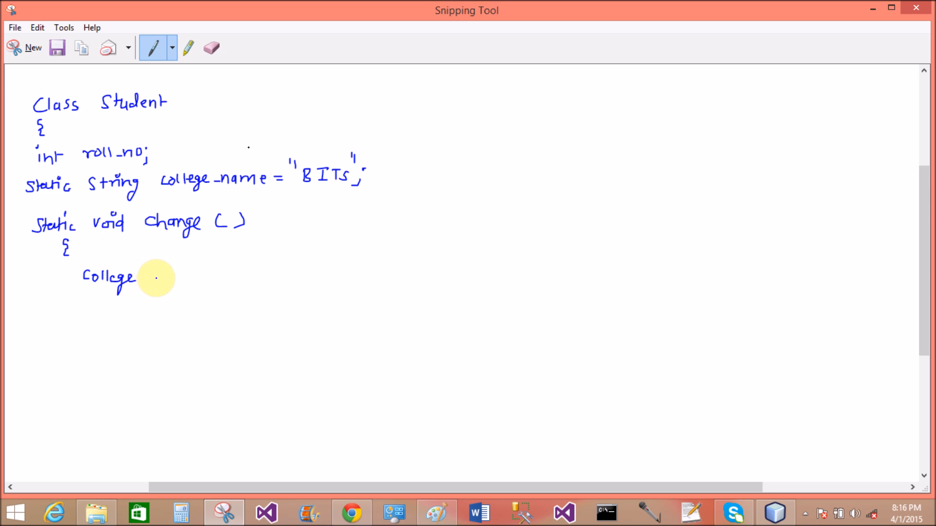
left_click_drag(140, 278, 174, 278)
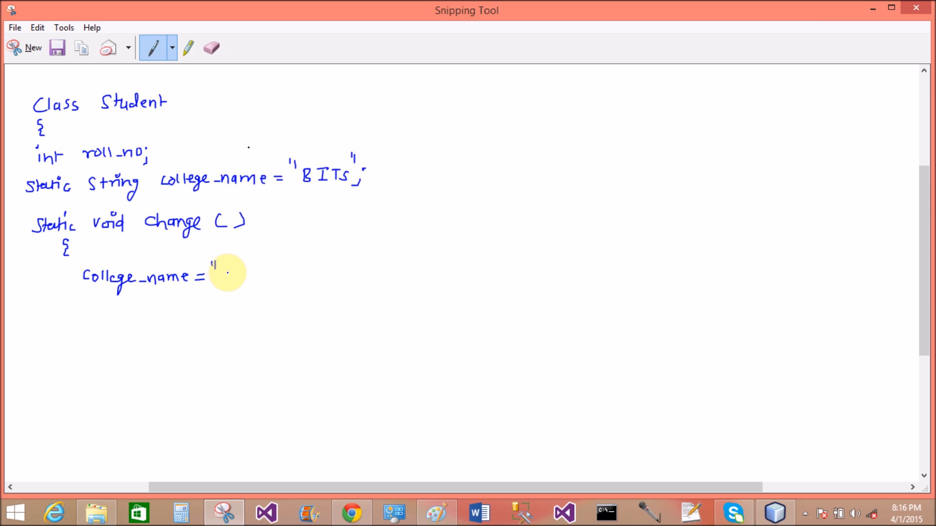
left_click_drag(218, 275, 259, 276)
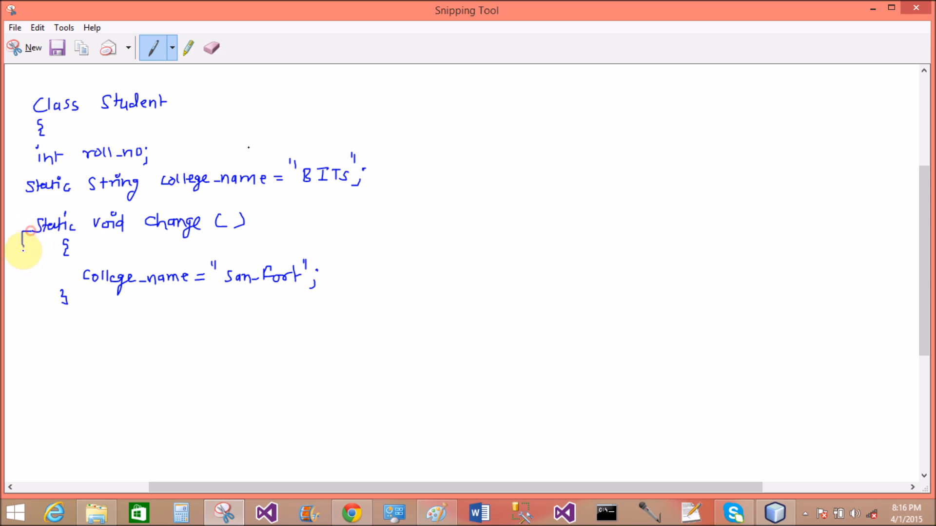
left_click_drag(27, 233, 33, 287)
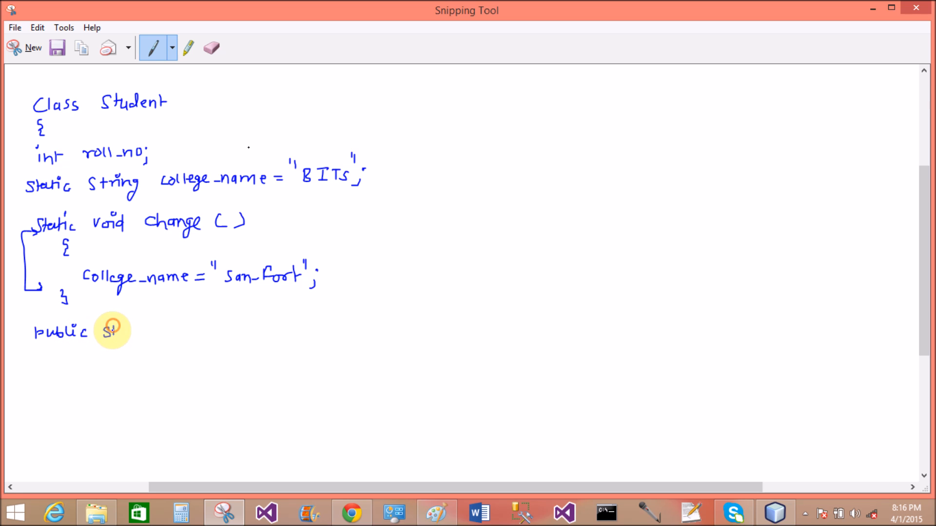
- Write the constructor 'public student(int r) { roll_no = r; }' below change()
left_click_drag(104, 332, 158, 332)
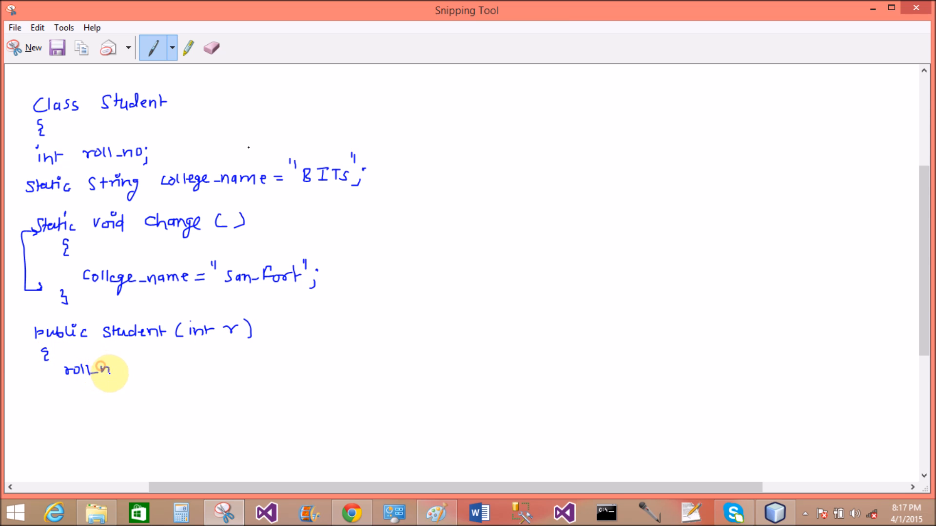
left_click_drag(113, 371, 149, 370)
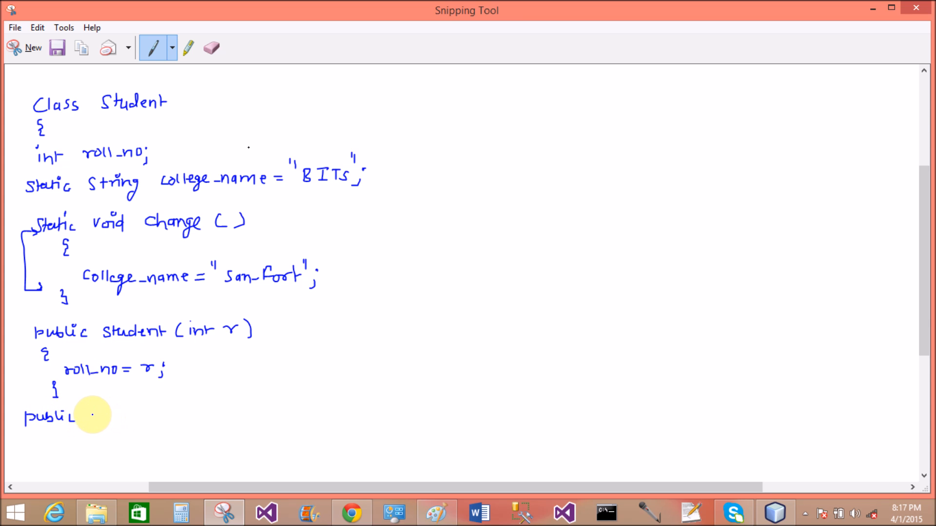
- Handwrite public void display() { System.out.println(roll_no + college_name); } under the constructor
type("void dis")
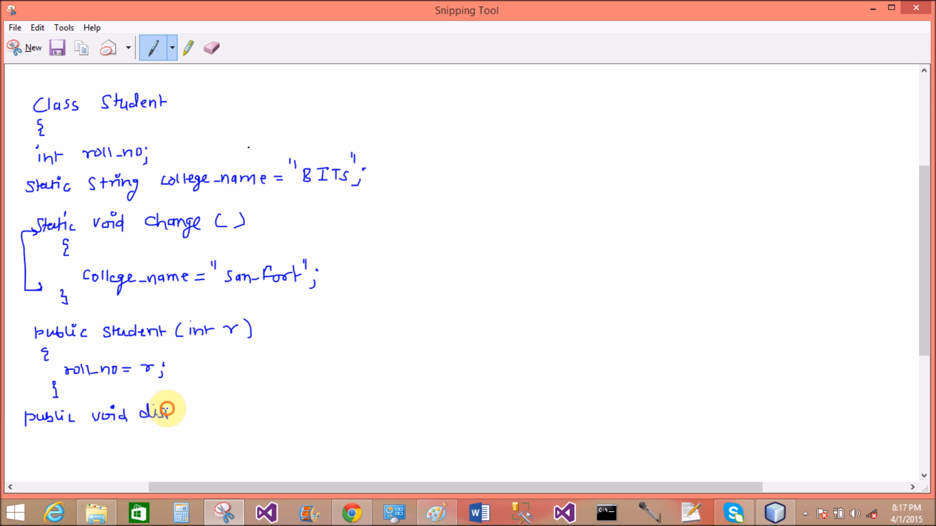
left_click_drag(173, 411, 224, 408)
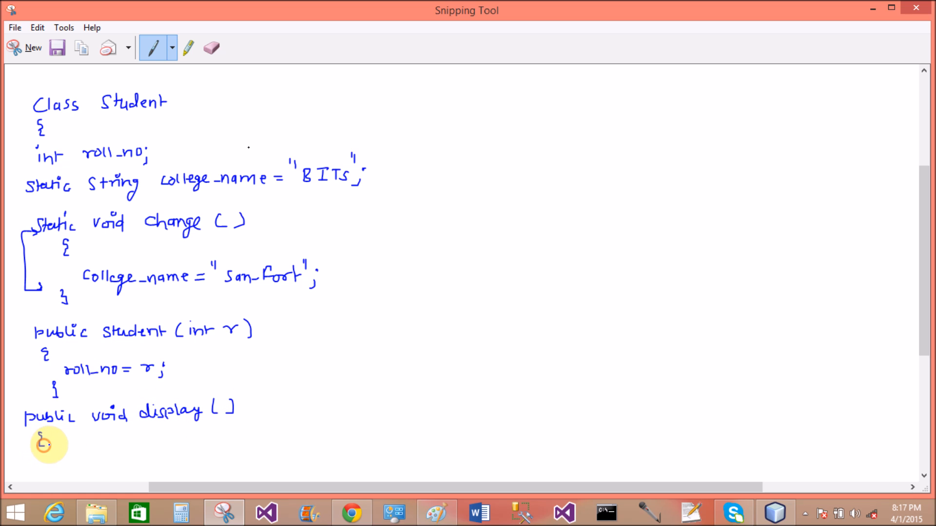
left_click_drag(53, 444, 81, 451)
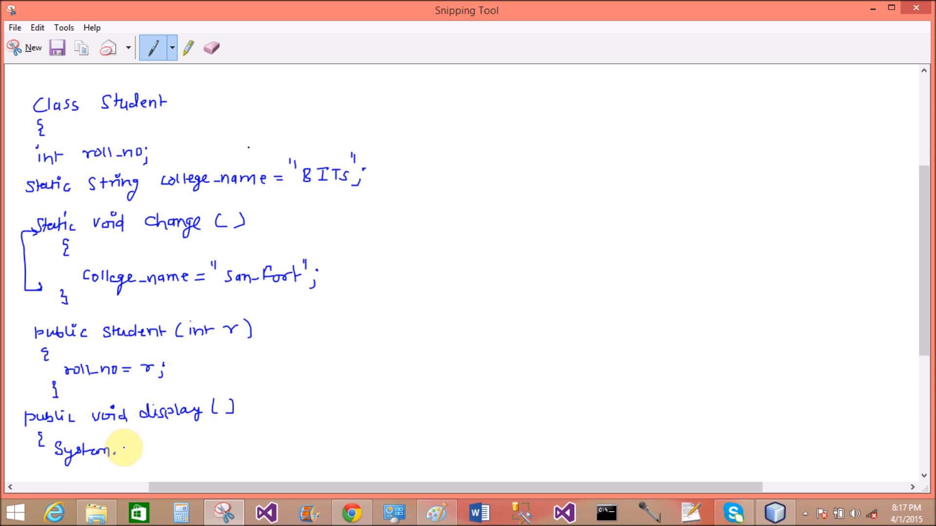
type("out.")
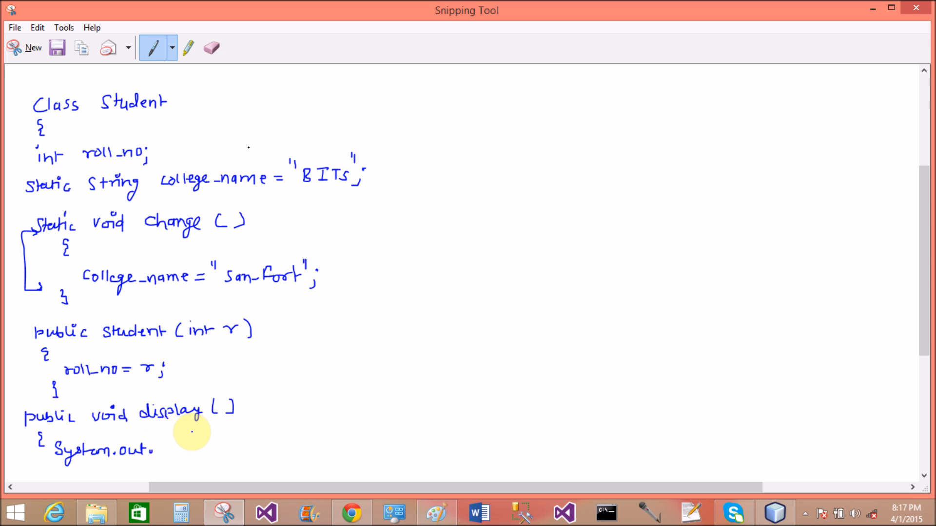
left_click_drag(161, 450, 179, 450)
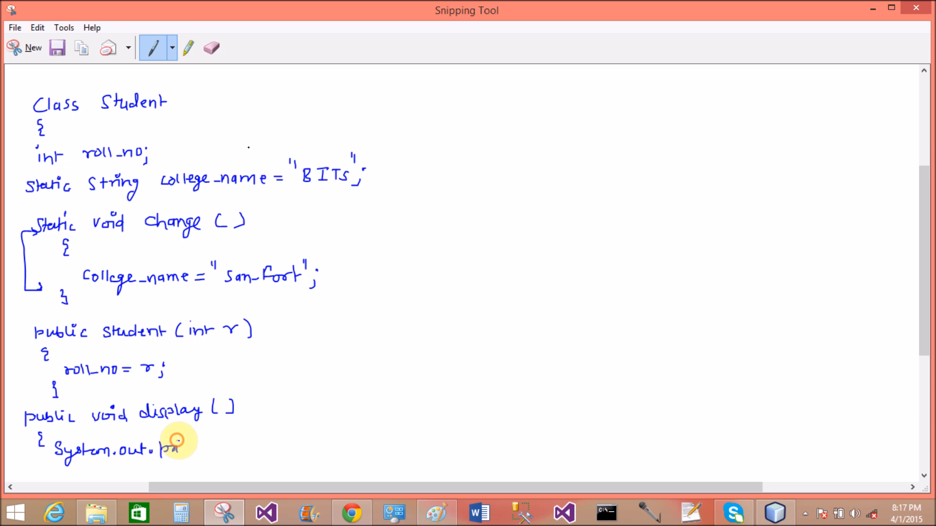
left_click_drag(179, 447, 227, 447)
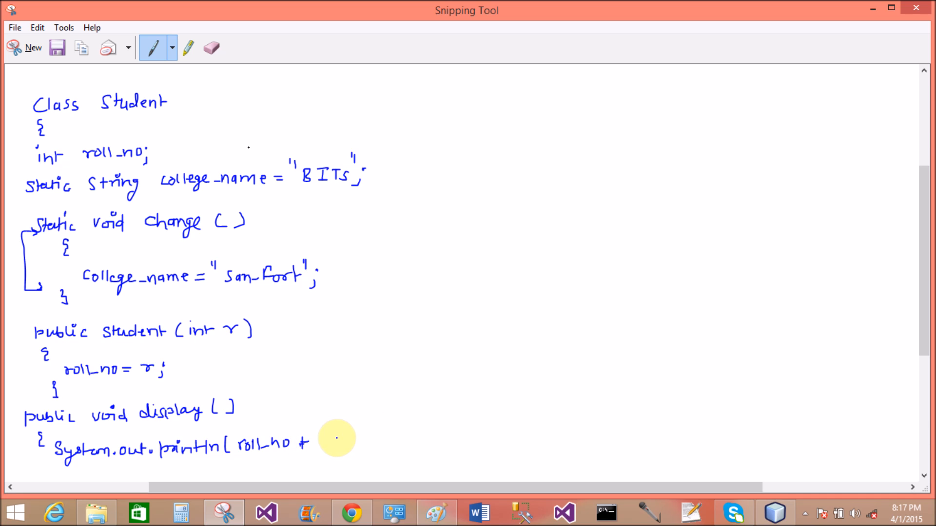
left_click_drag(316, 444, 340, 442)
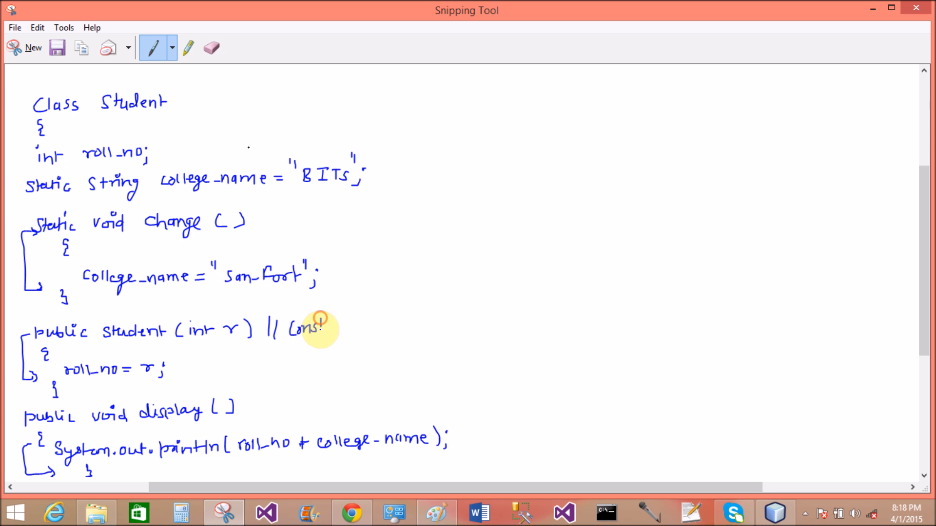
- Write "// Constructor for initialization" beside the constructor header and bracket the Student class
left_click_drag(322, 327, 370, 327)
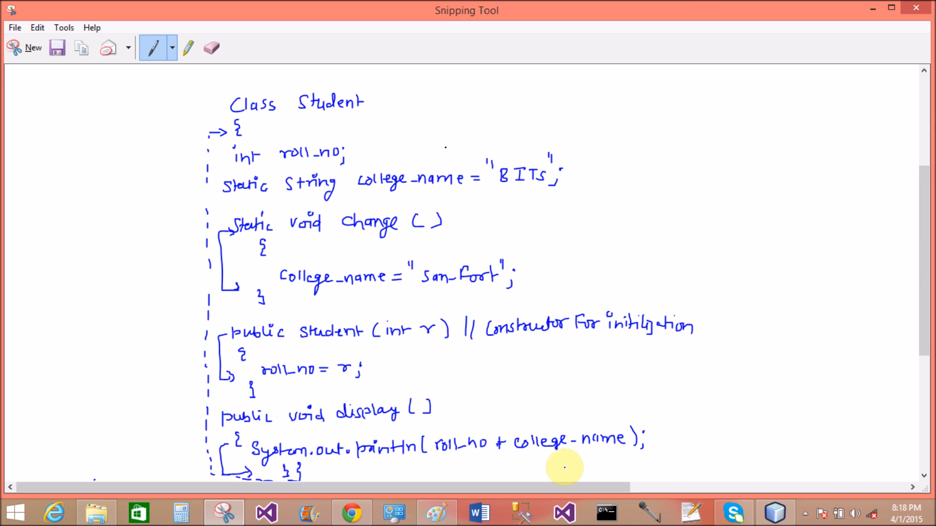
scroll("left", 3)
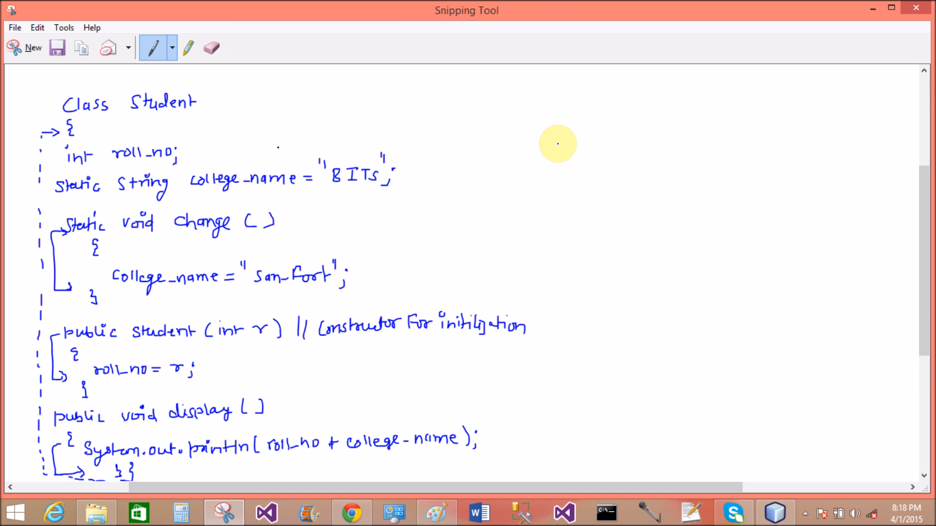
mouse_move(517, 103)
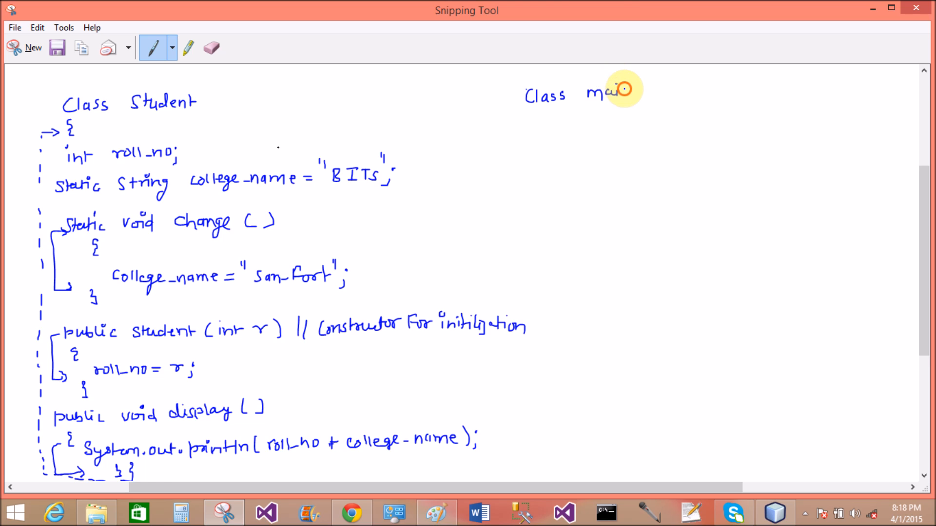
mouse_move(599, 96)
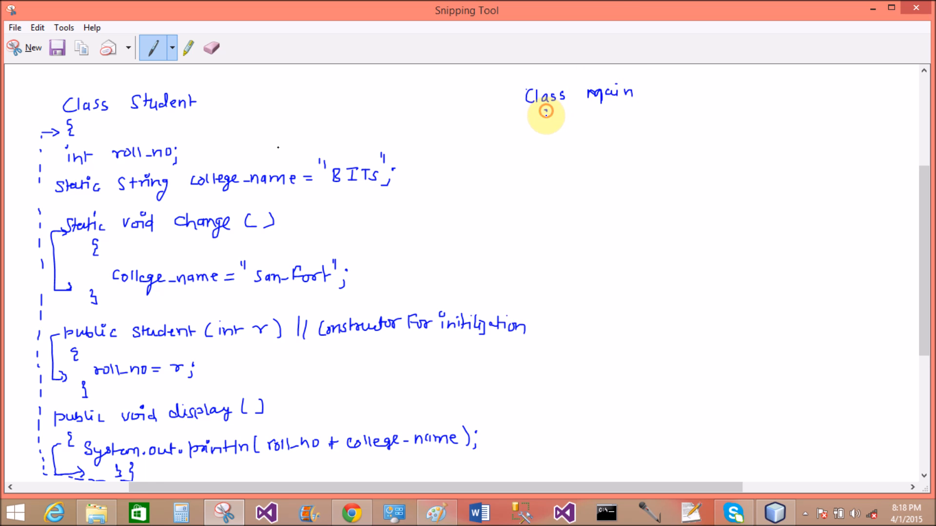
- Write Class main { public static void main(String r[]) { to the right of the Student class
left_click_drag(540, 116, 519, 152)
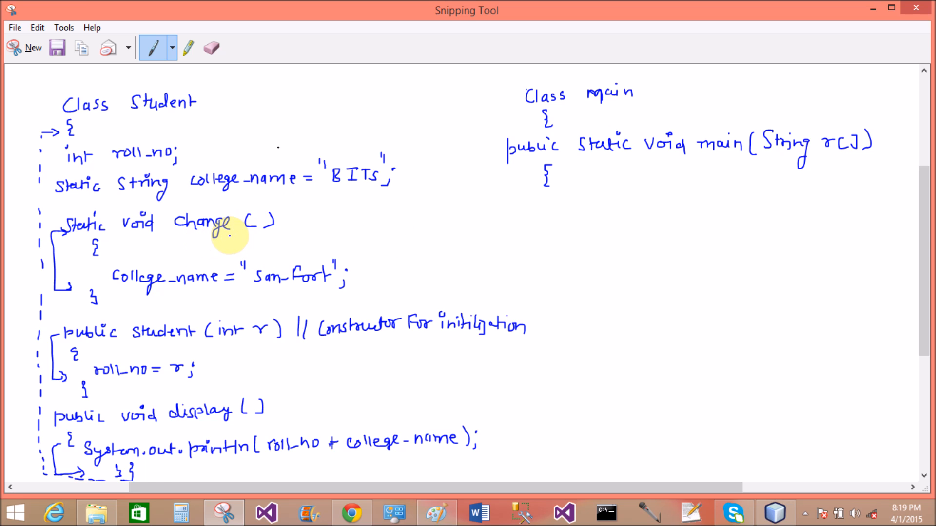
mouse_move(582, 214)
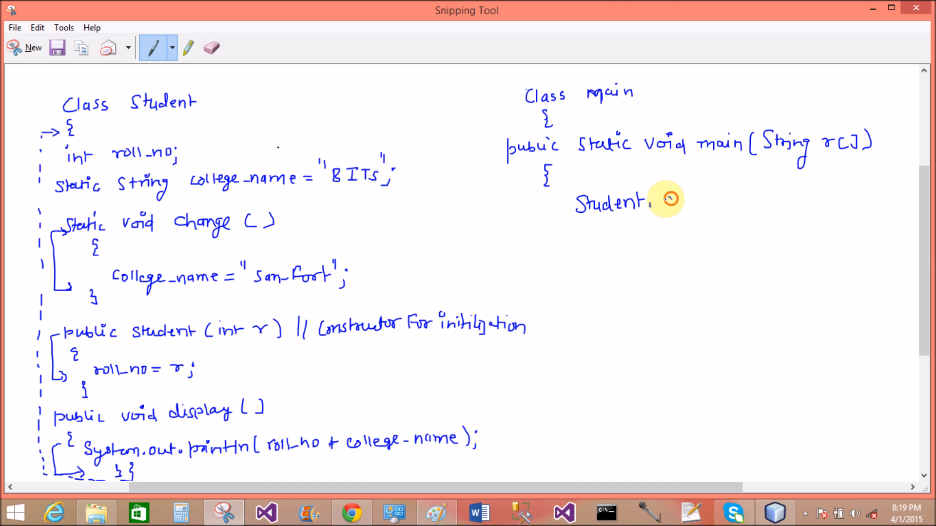
- Write Student.change(); inside main and link it to the change() definition with a dashed arrow
left_click_drag(660, 206, 725, 206)
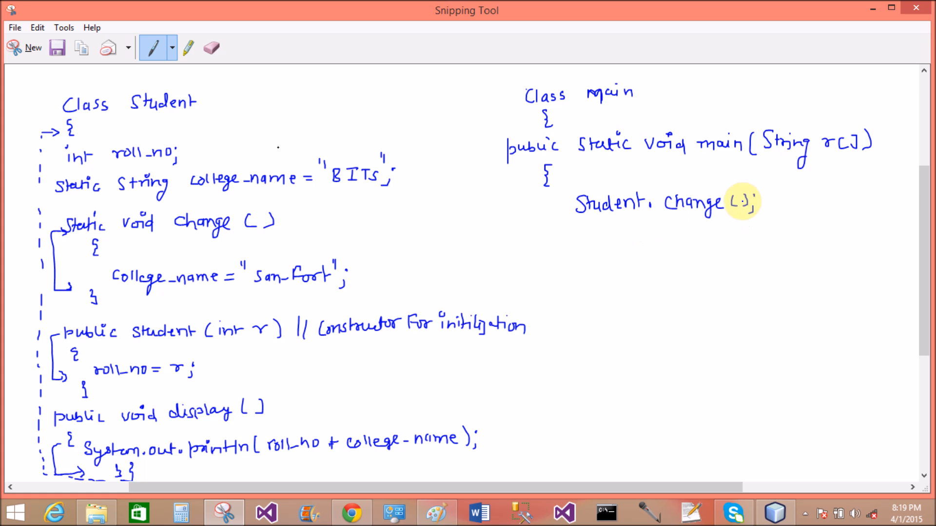
mouse_move(588, 222)
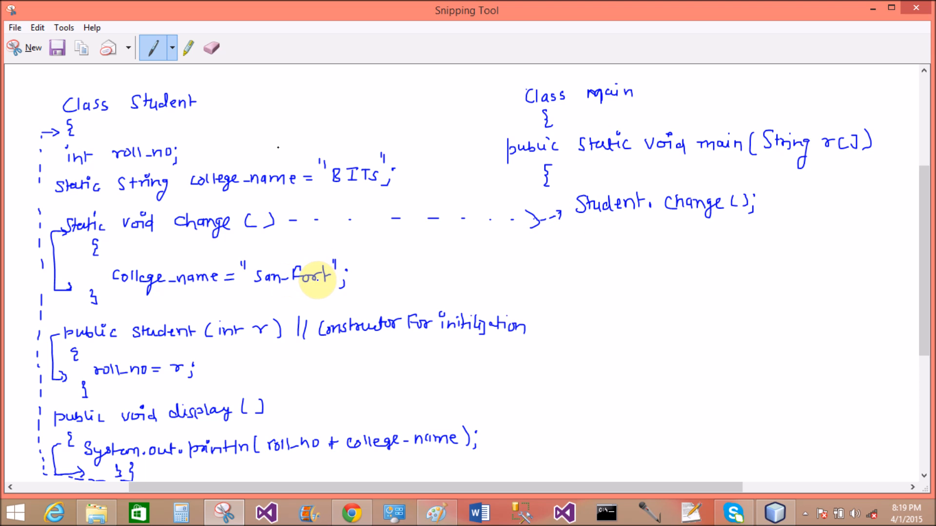
mouse_move(525, 269)
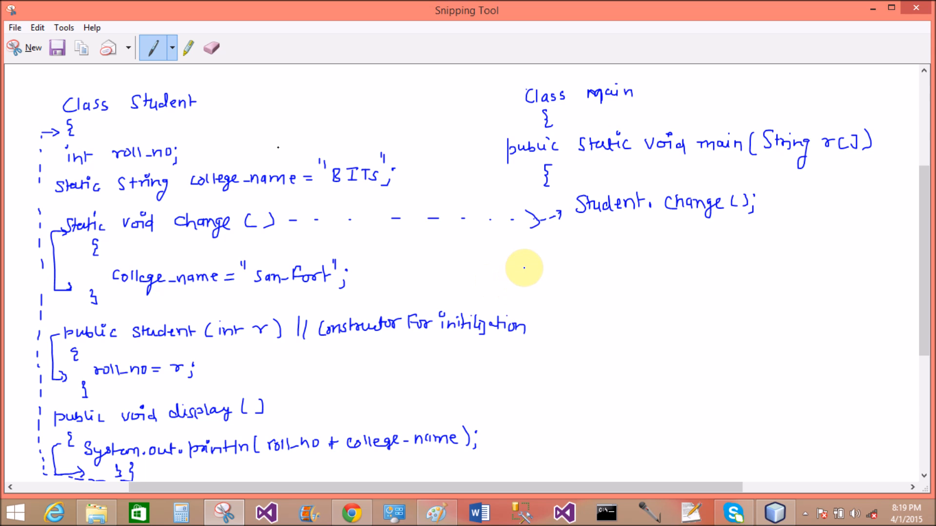
mouse_move(526, 255)
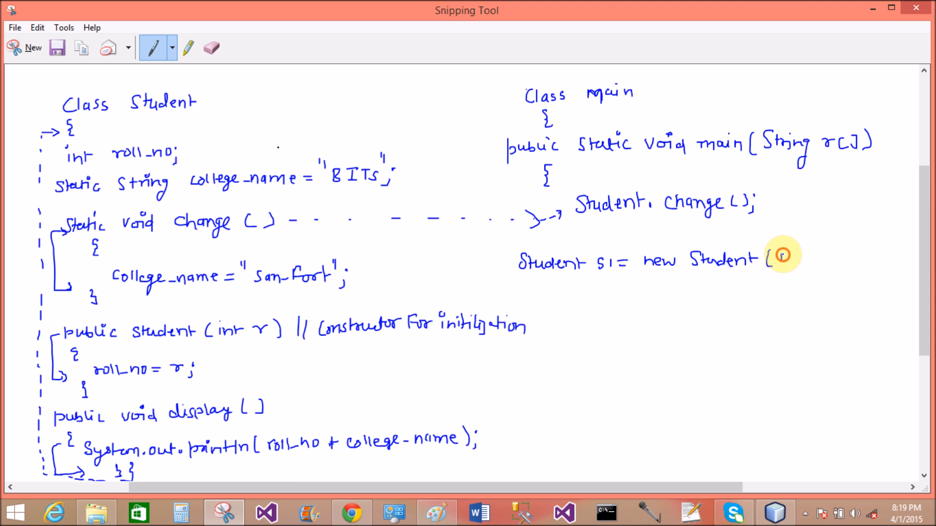
- Write Student s1 = new Student(123); and s1.display();, with arrows to the constructor and display()
type("123);")
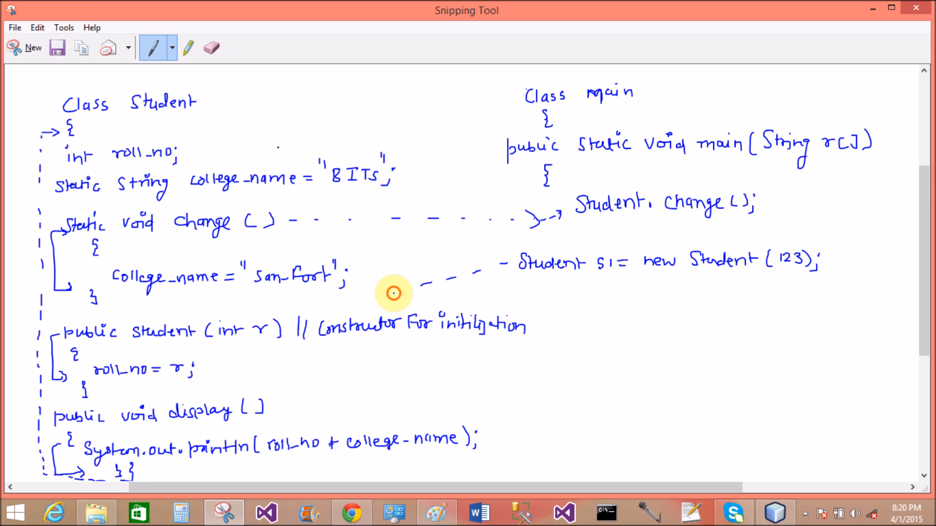
left_click_drag(393, 293, 299, 322)
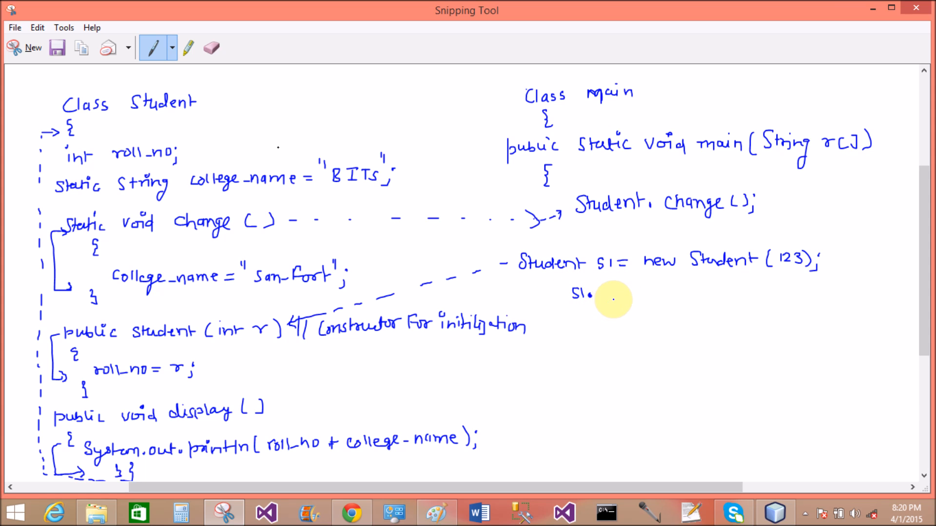
left_click_drag(602, 295, 627, 295)
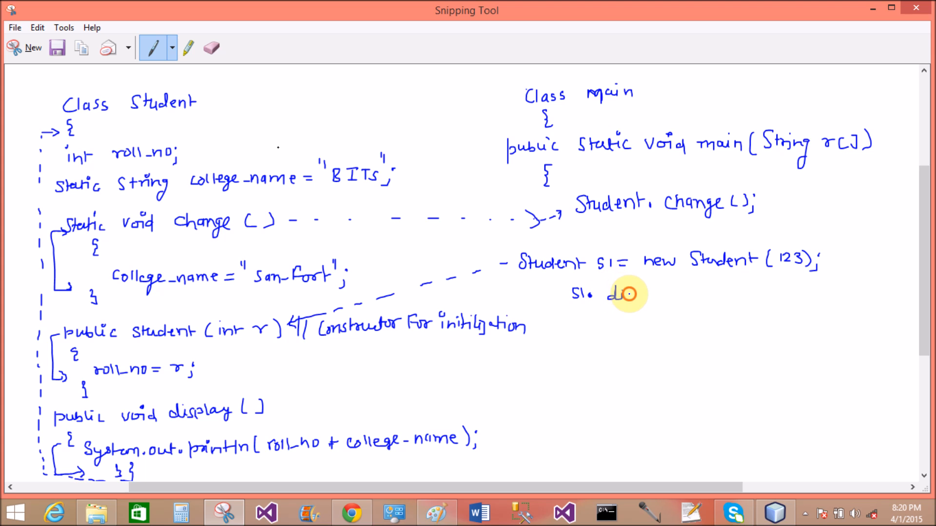
left_click_drag(609, 295, 674, 298)
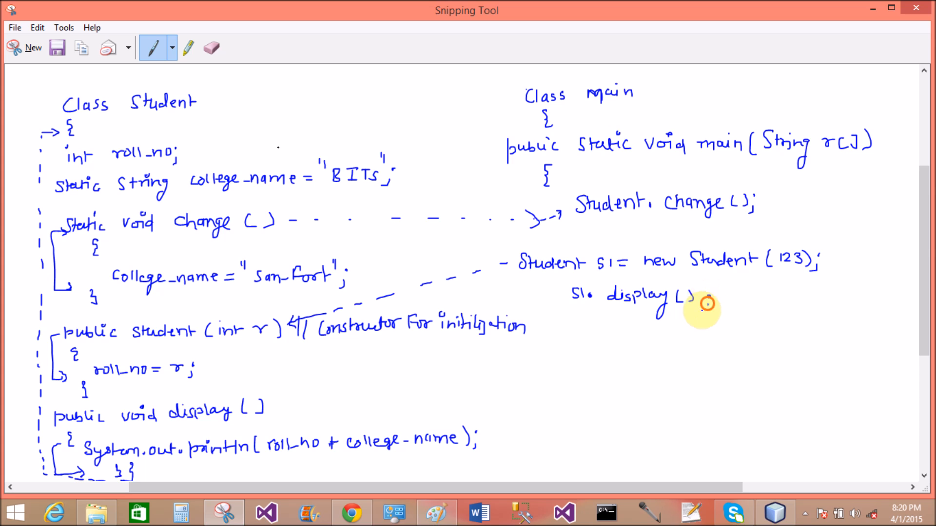
left_click_drag(707, 307, 411, 388)
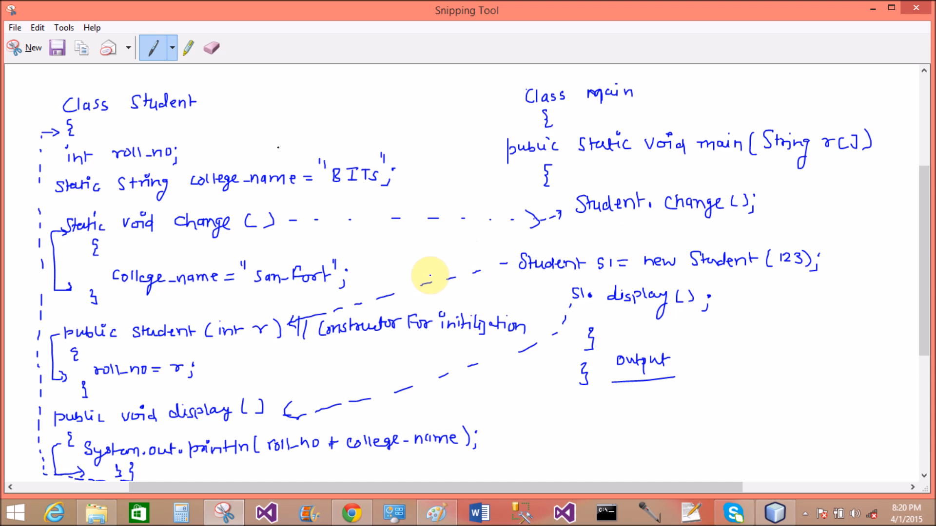
mouse_move(615, 265)
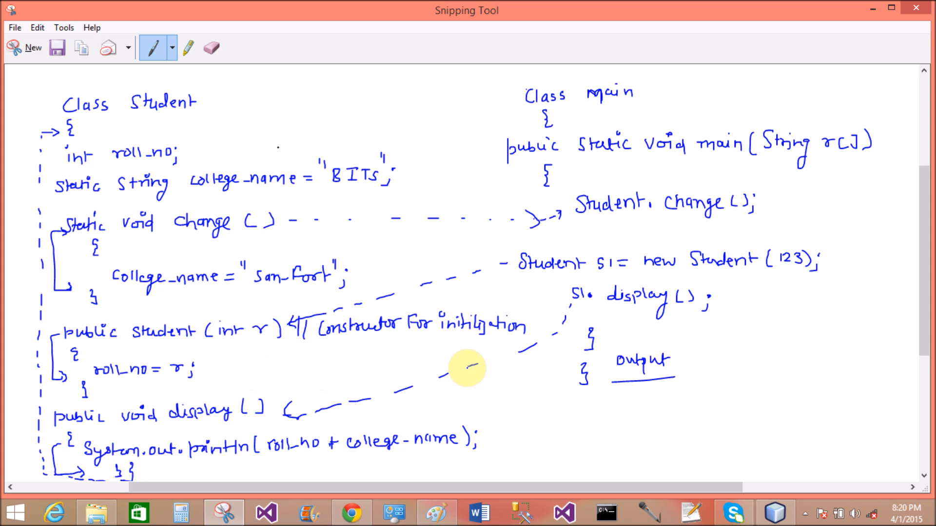
mouse_move(555, 411)
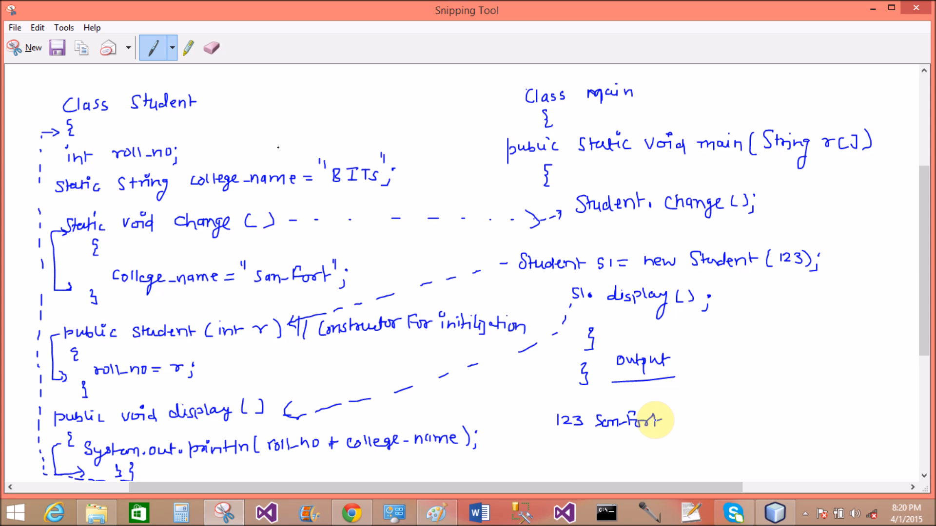
mouse_move(437, 451)
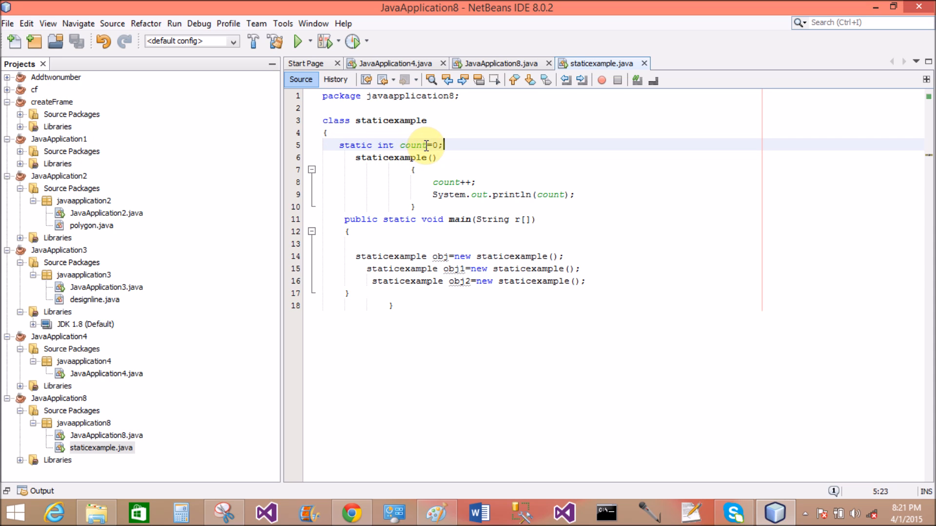
- Change the static field to college_name="Bits"; and begin an int roll_no field below it
key("BackSpace")
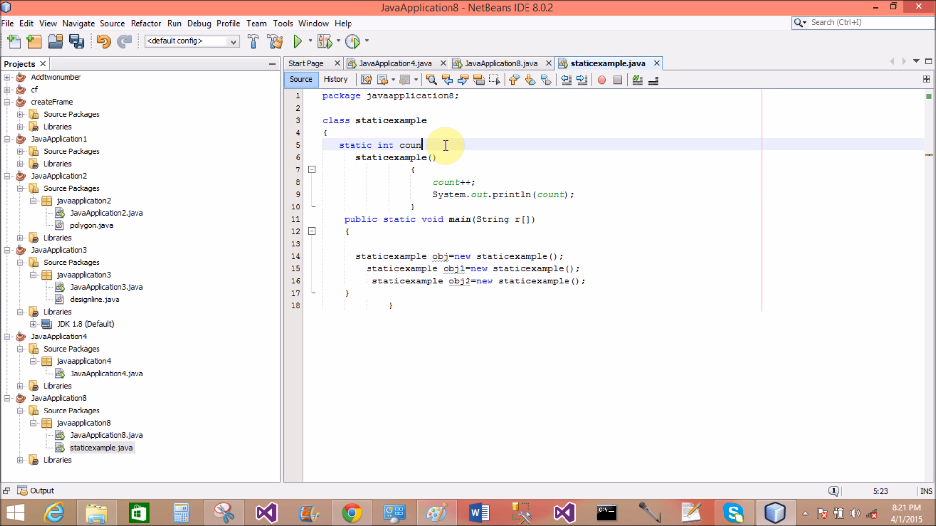
key("Backspace")
type("llege_")
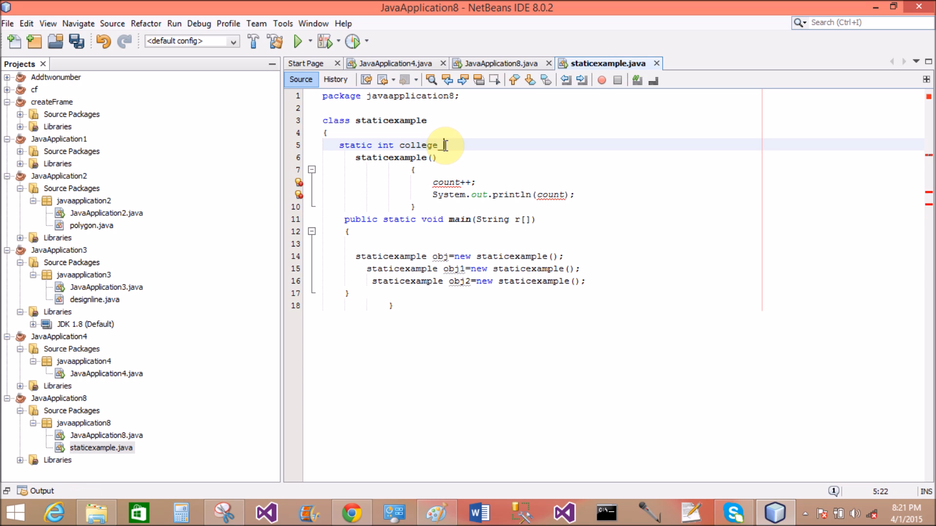
type("name=")
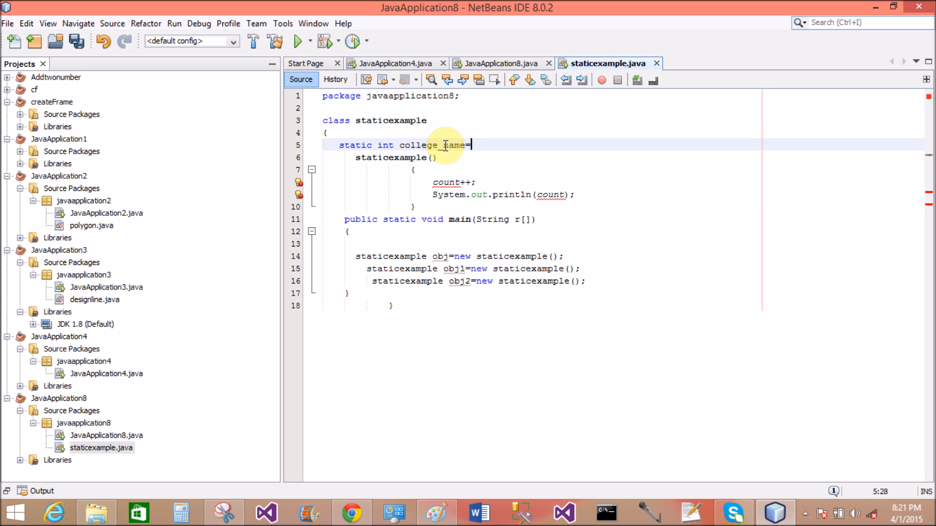
type("\"Bits\"")
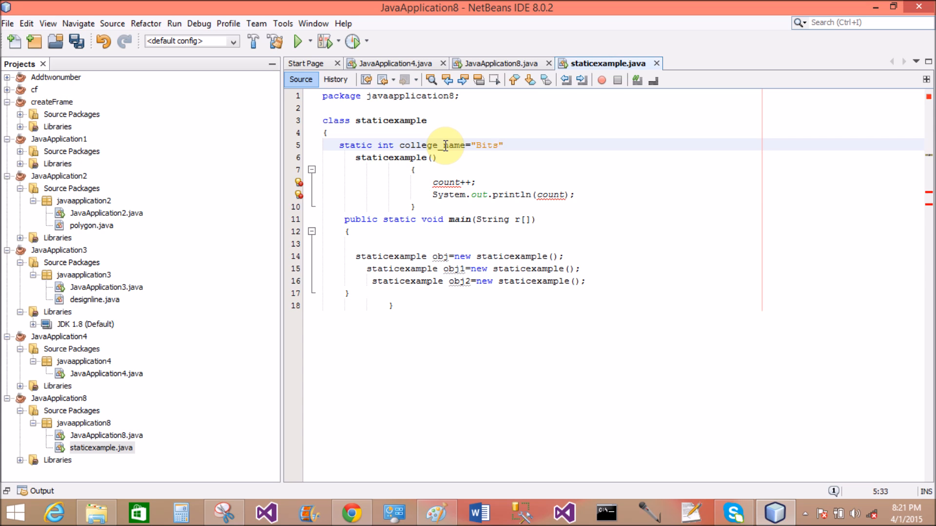
type(";")
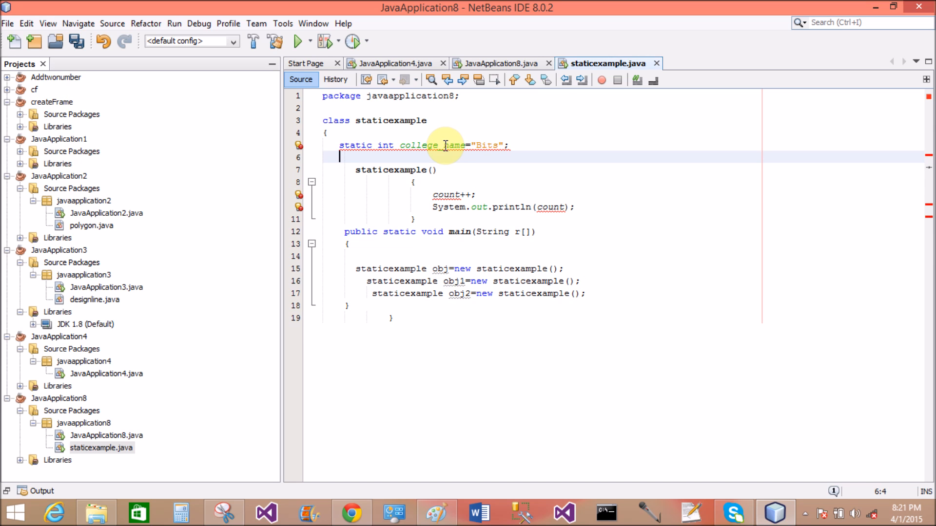
type("int roll_no;")
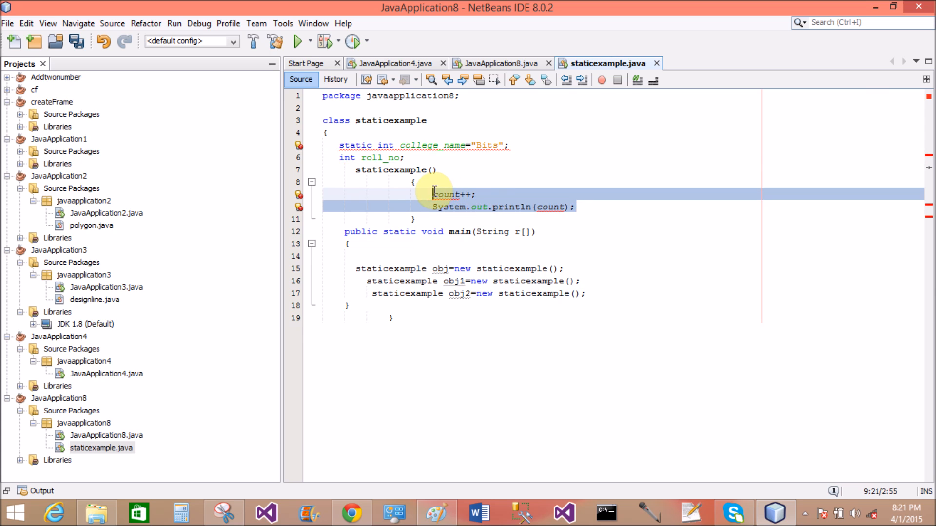
- Replace the count++ lines with college_name="san_fort"; and change the field type to string
key("Delete")
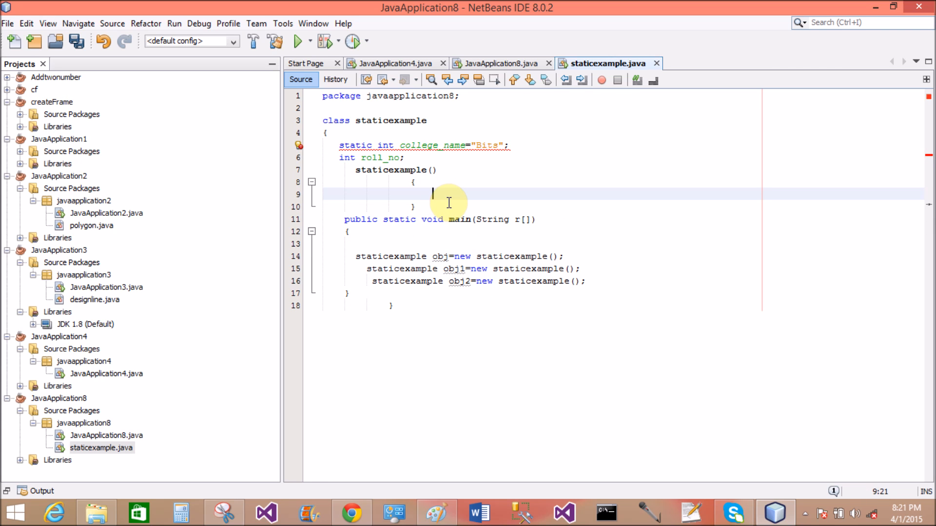
type("collge")
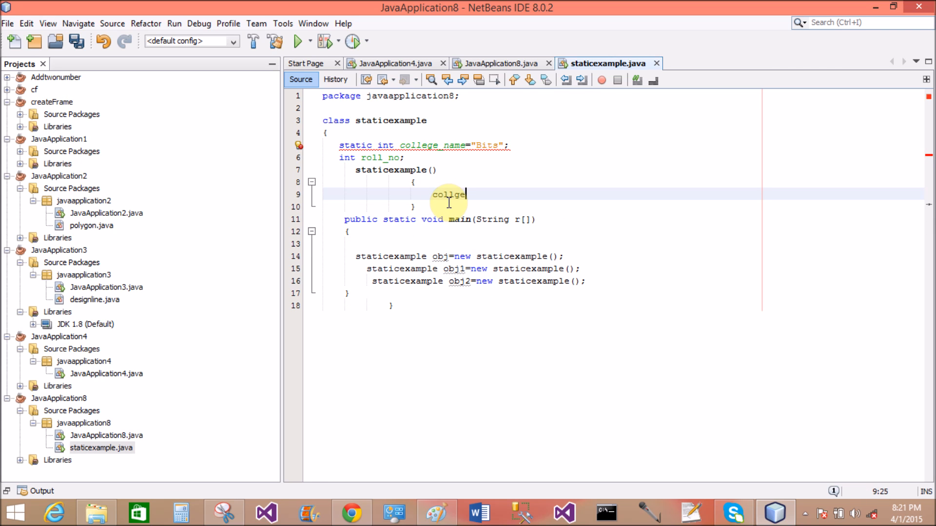
key("Backspace")
type("ege_name")
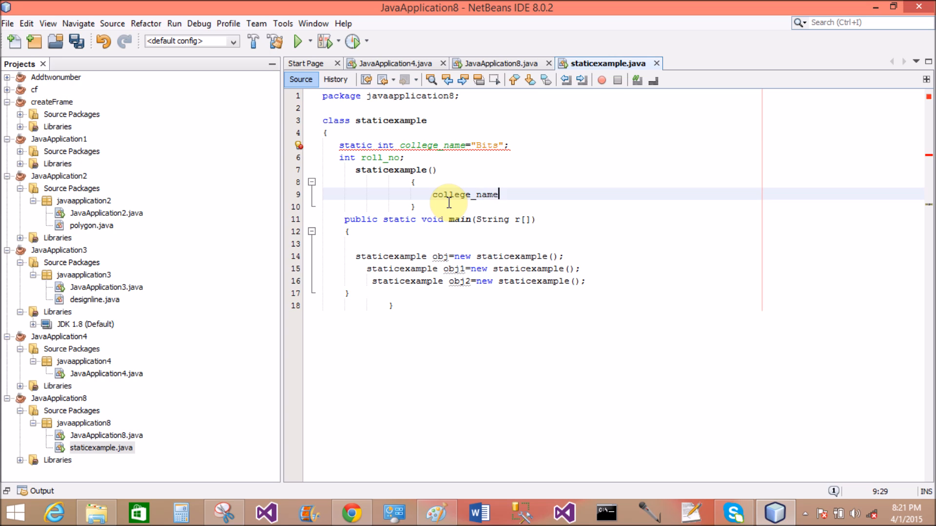
type("=\"")
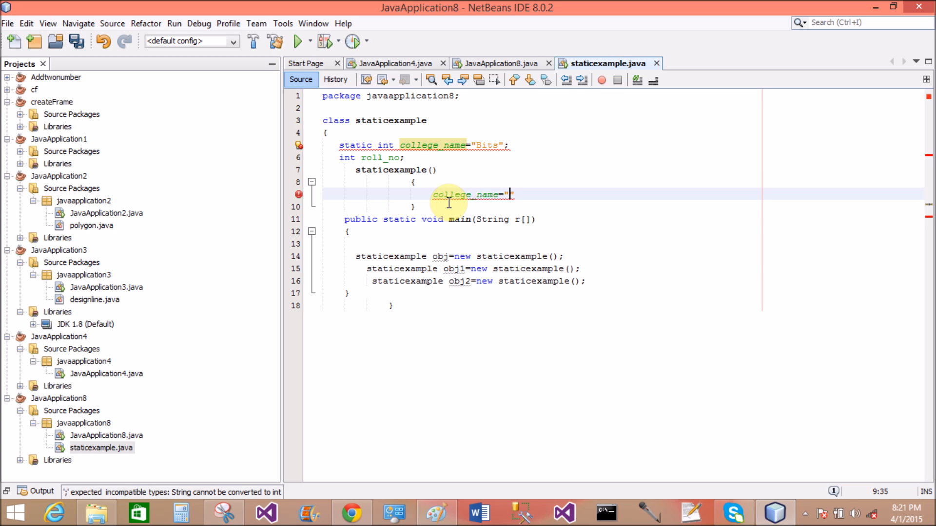
type("san_")
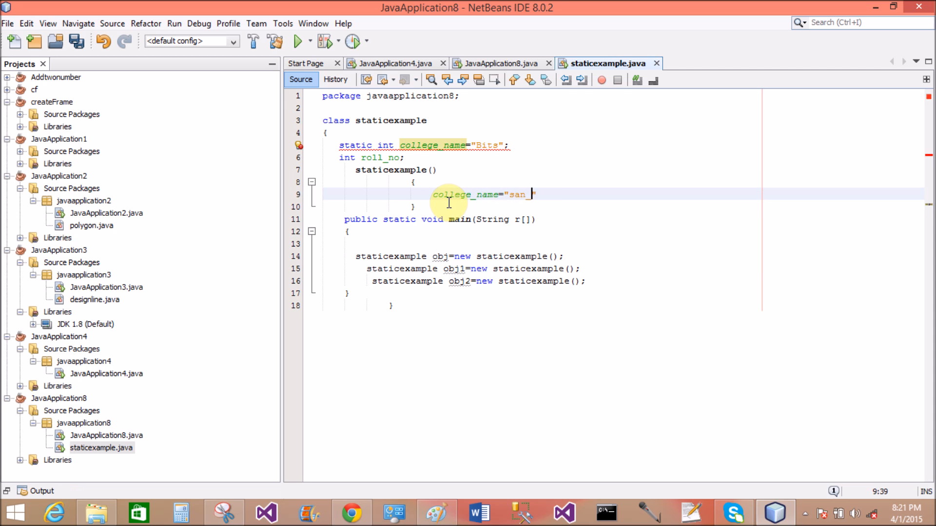
type("fort\"")
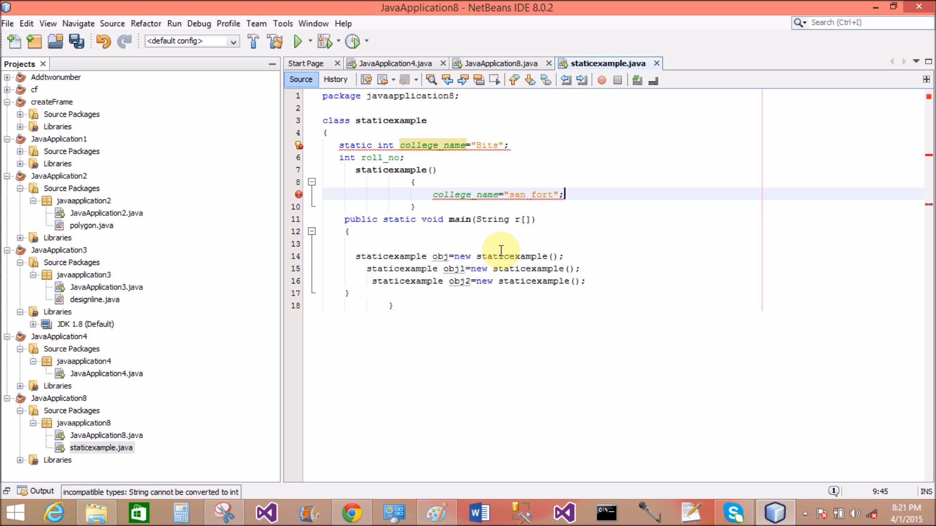
mouse_move(398, 146)
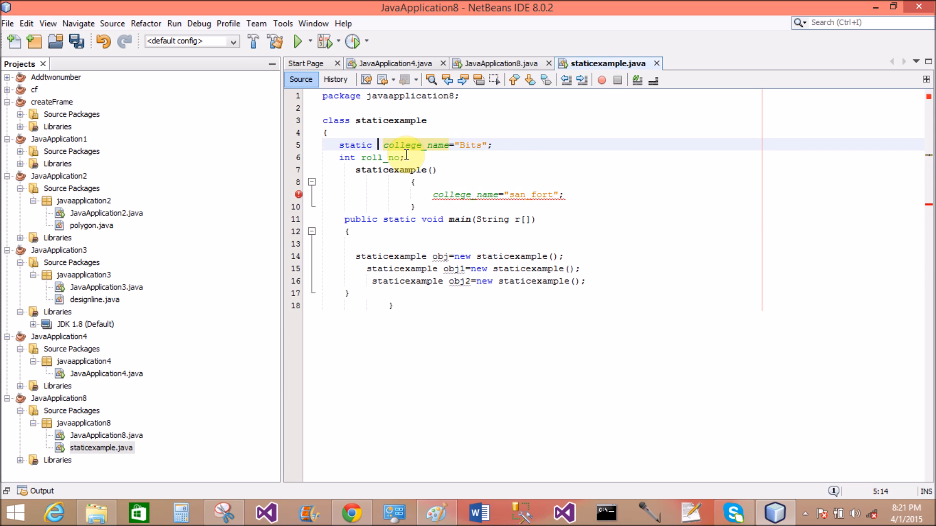
type("string")
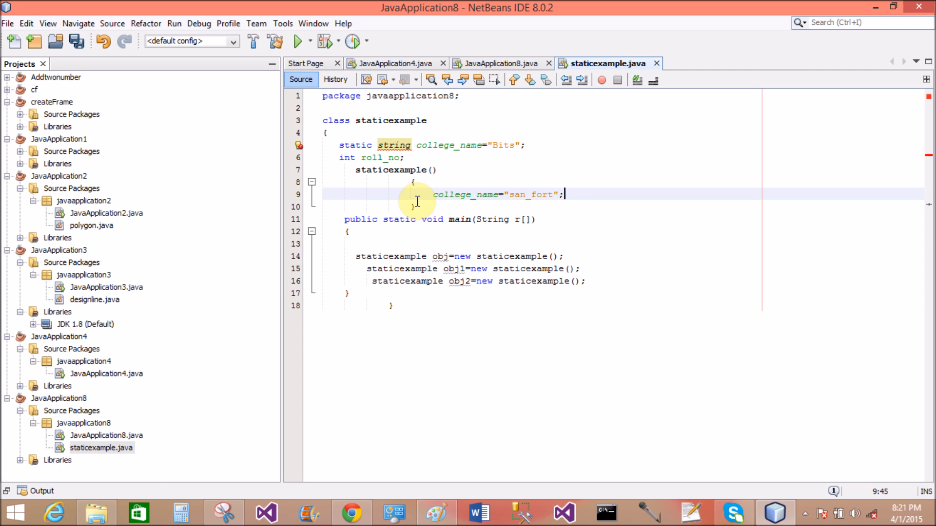
mouse_move(393, 145)
type("S")
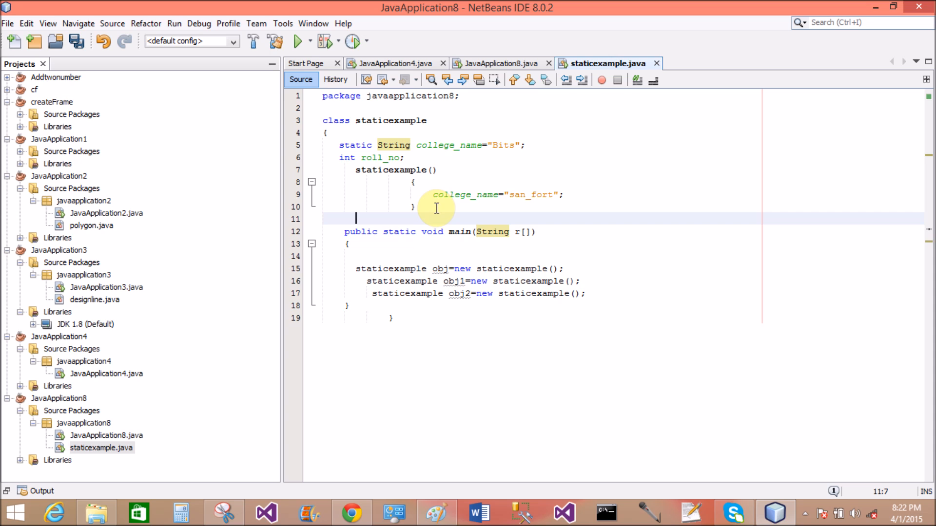
mouse_move(441, 174)
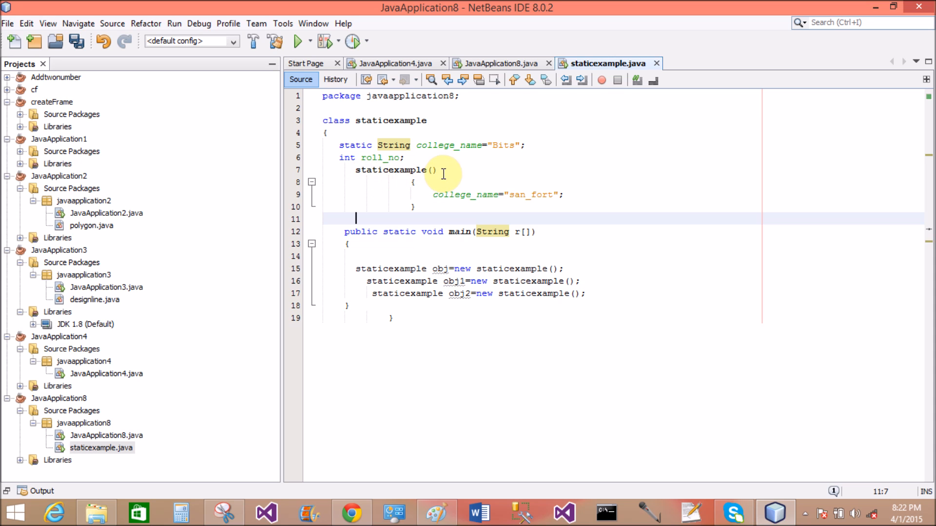